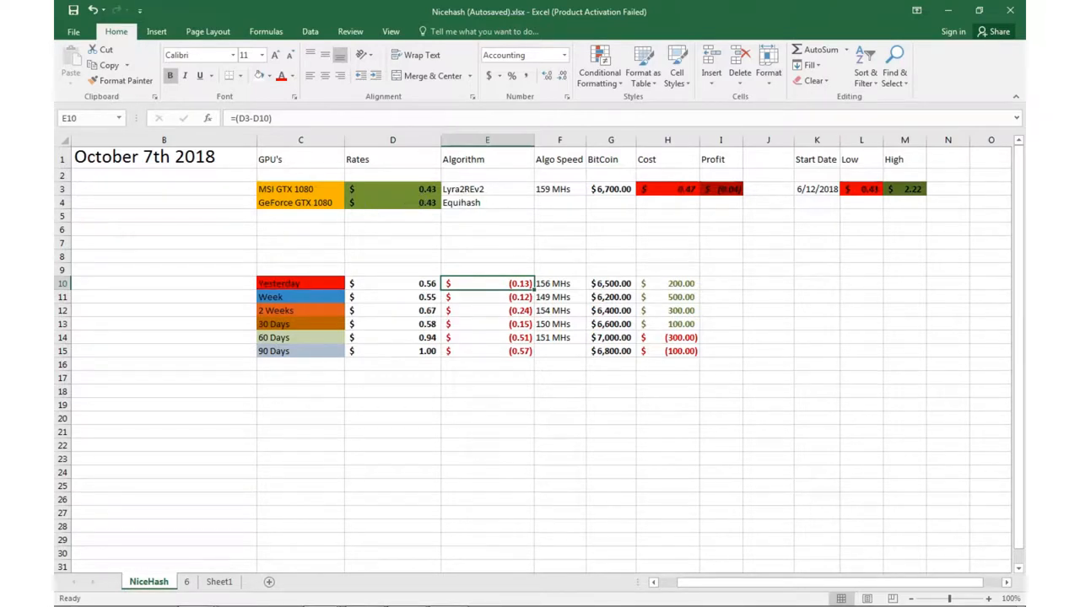
pyautogui.moveTo(503, 257)
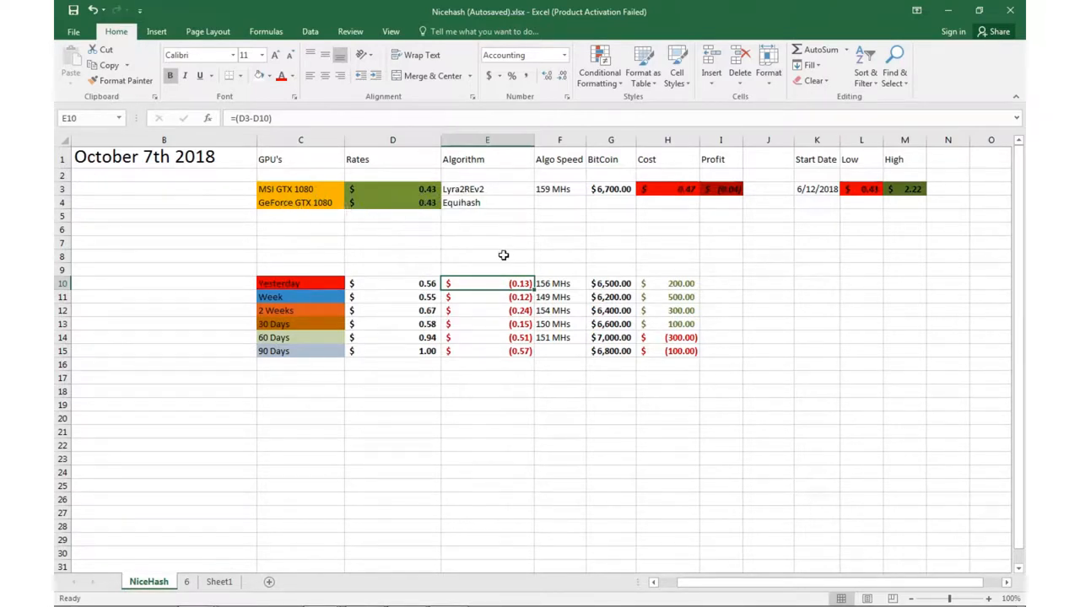
pyautogui.moveTo(504, 236)
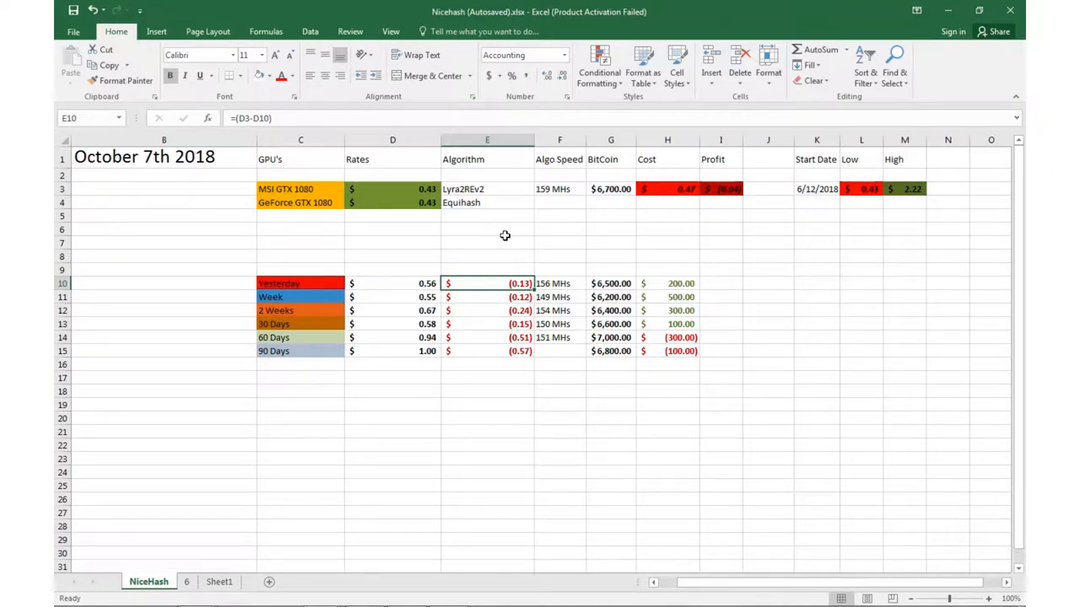
pyautogui.moveTo(357, 236)
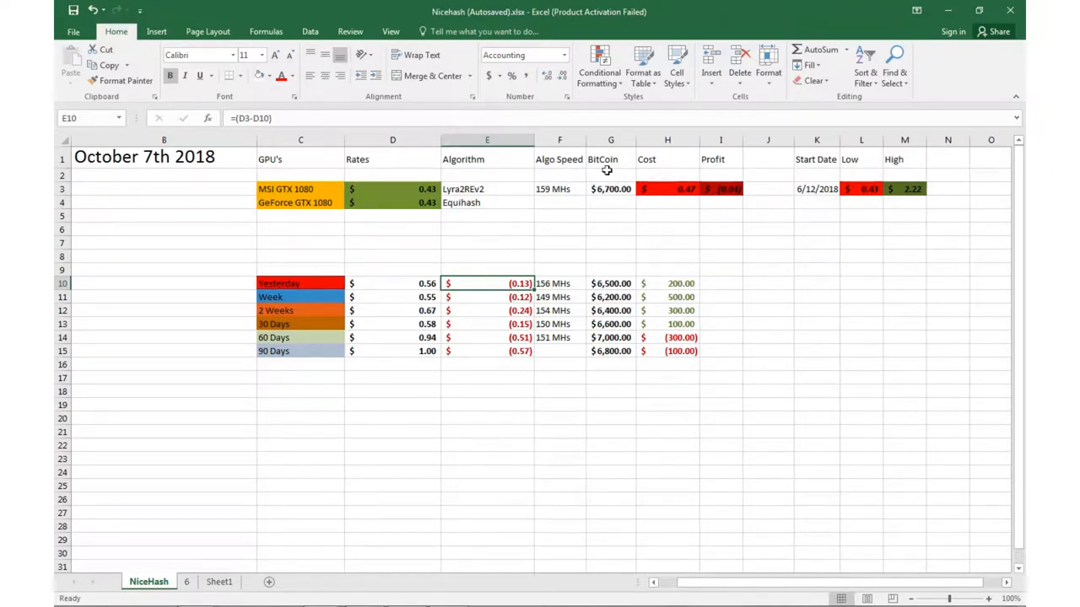
pyautogui.moveTo(612, 189)
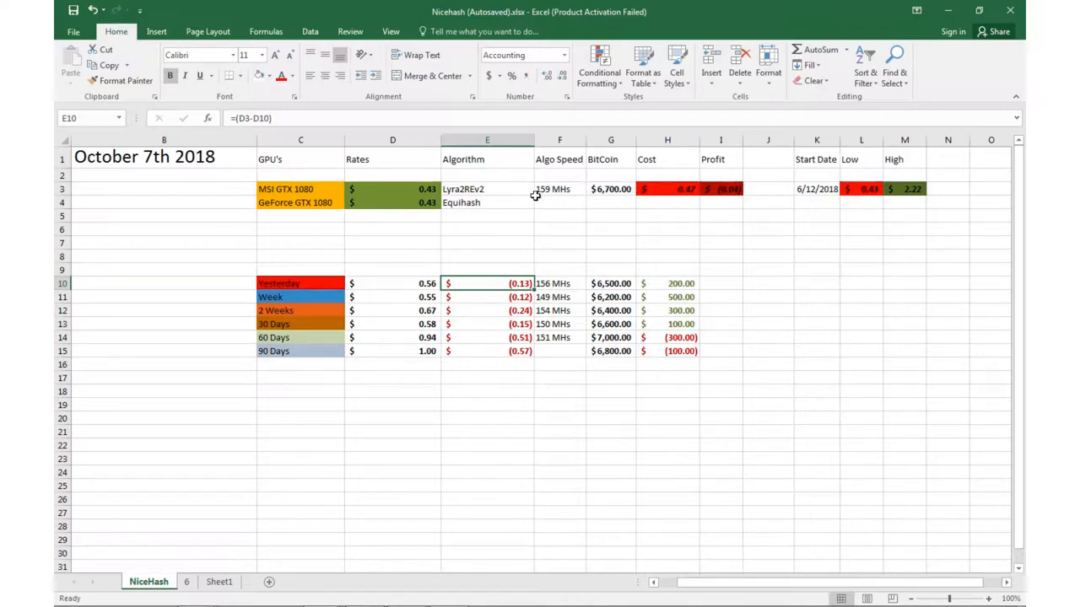
pyautogui.moveTo(732, 221)
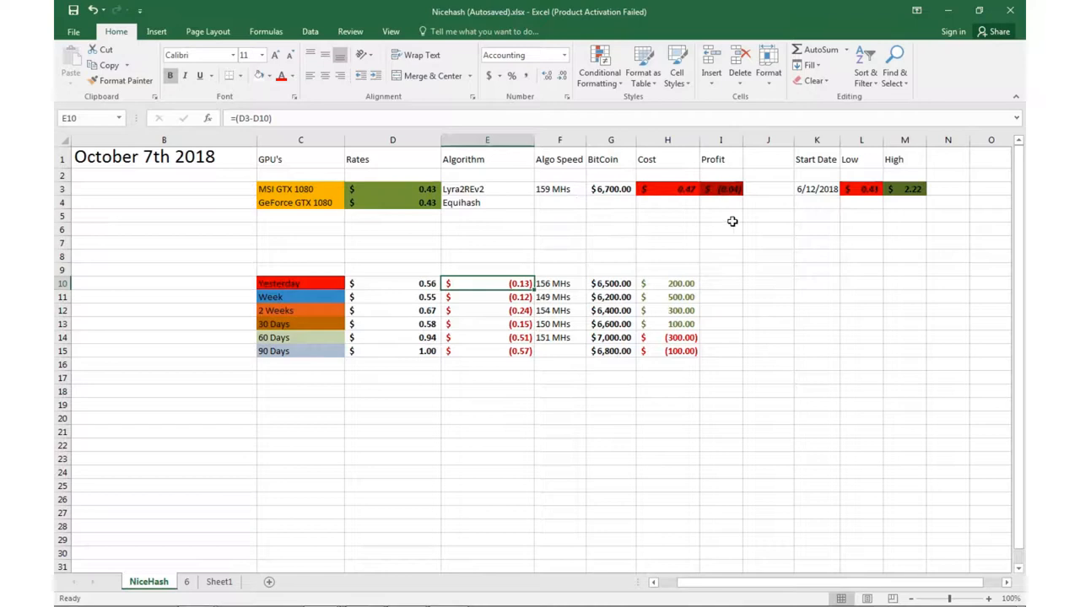
pyautogui.moveTo(736, 229)
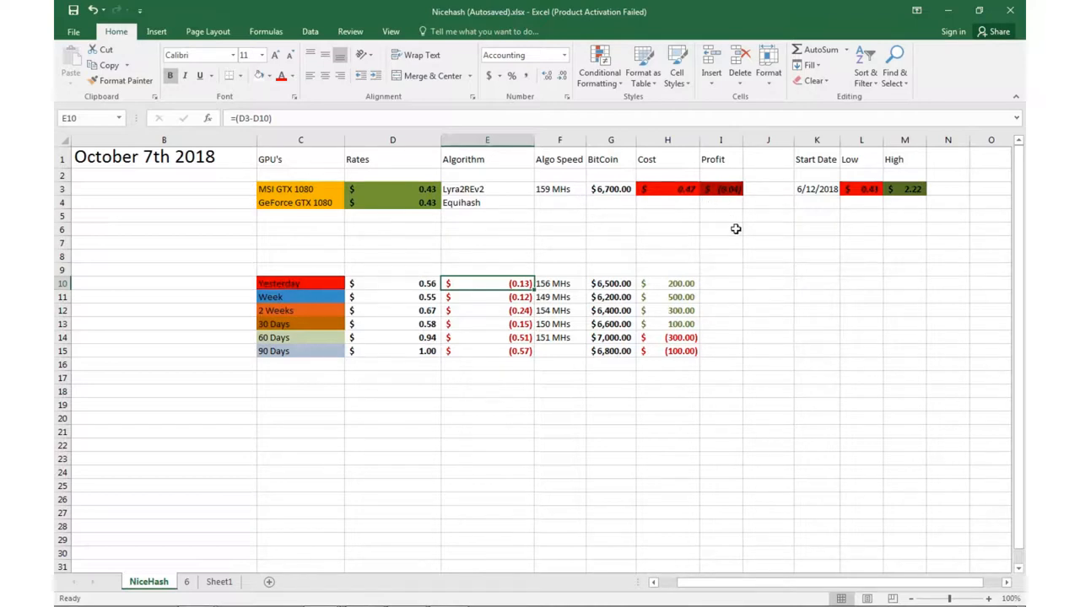
pyautogui.moveTo(742, 196)
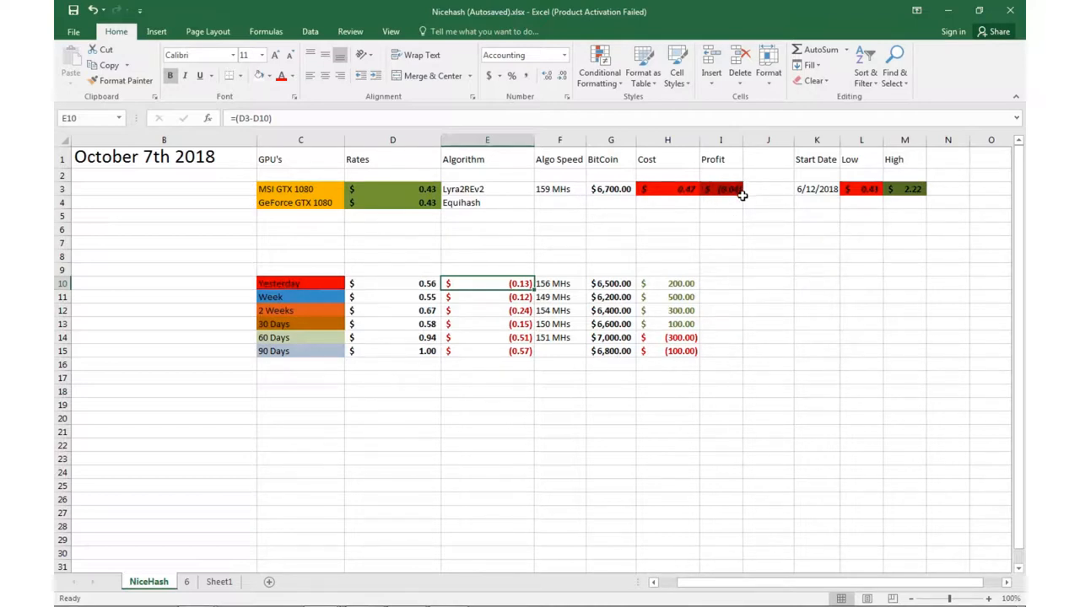
pyautogui.moveTo(718, 178)
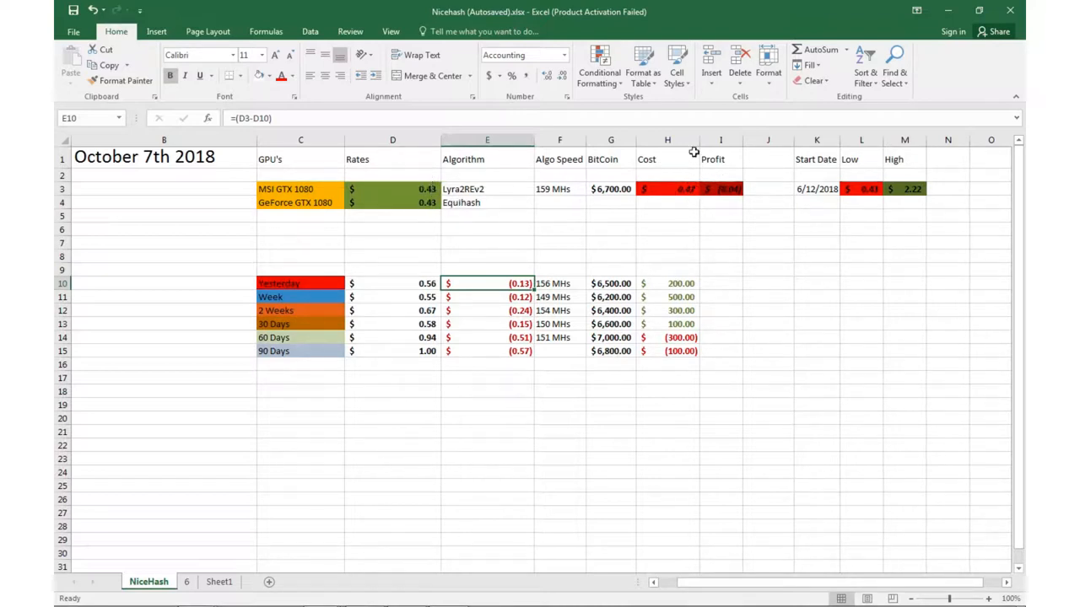
pyautogui.moveTo(719, 193)
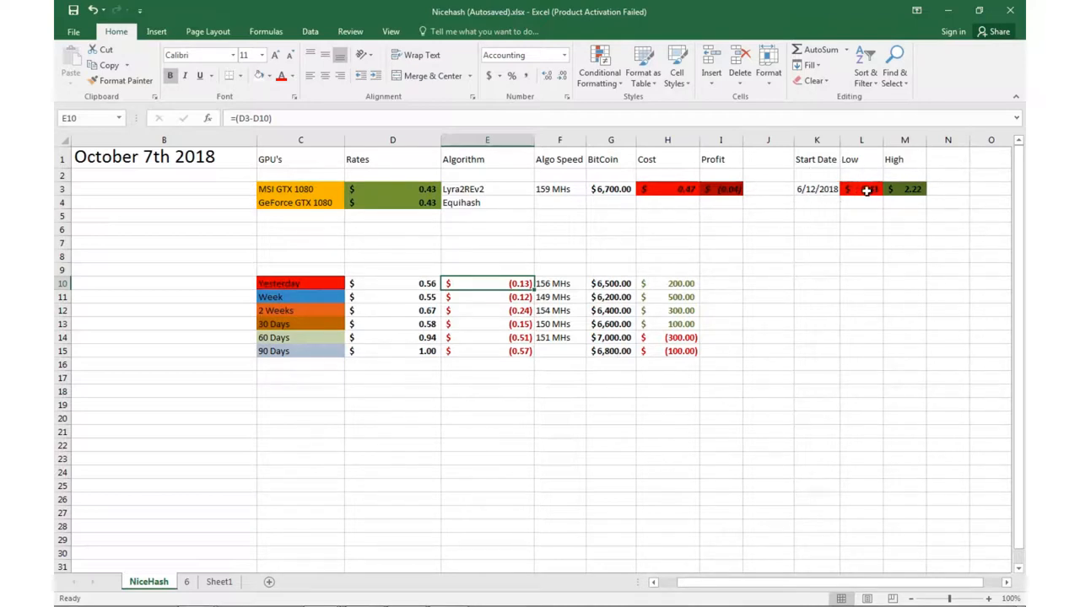
pyautogui.moveTo(806, 223)
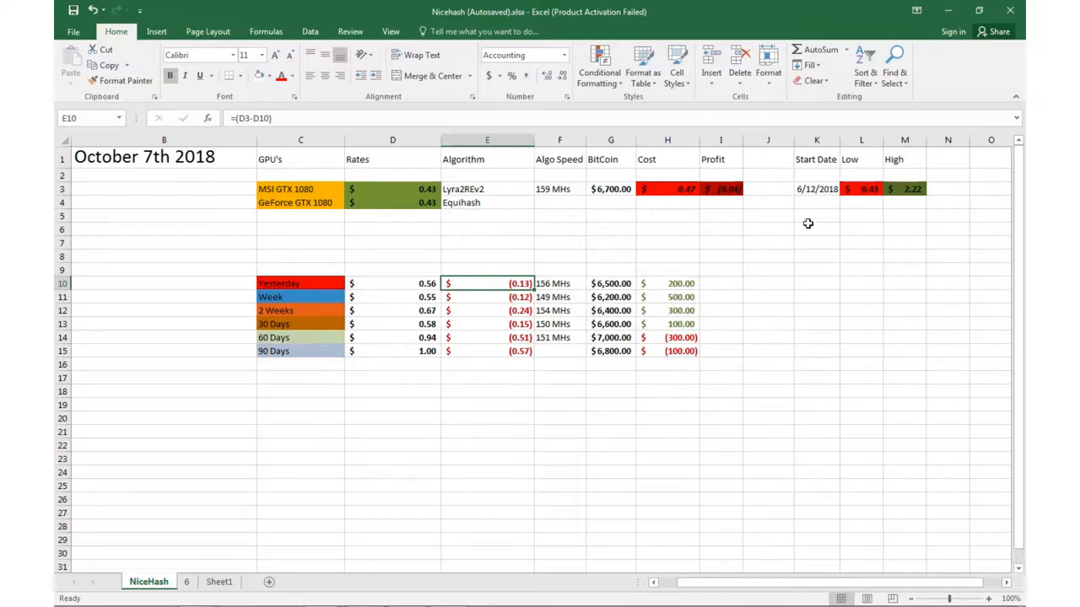
pyautogui.moveTo(827, 221)
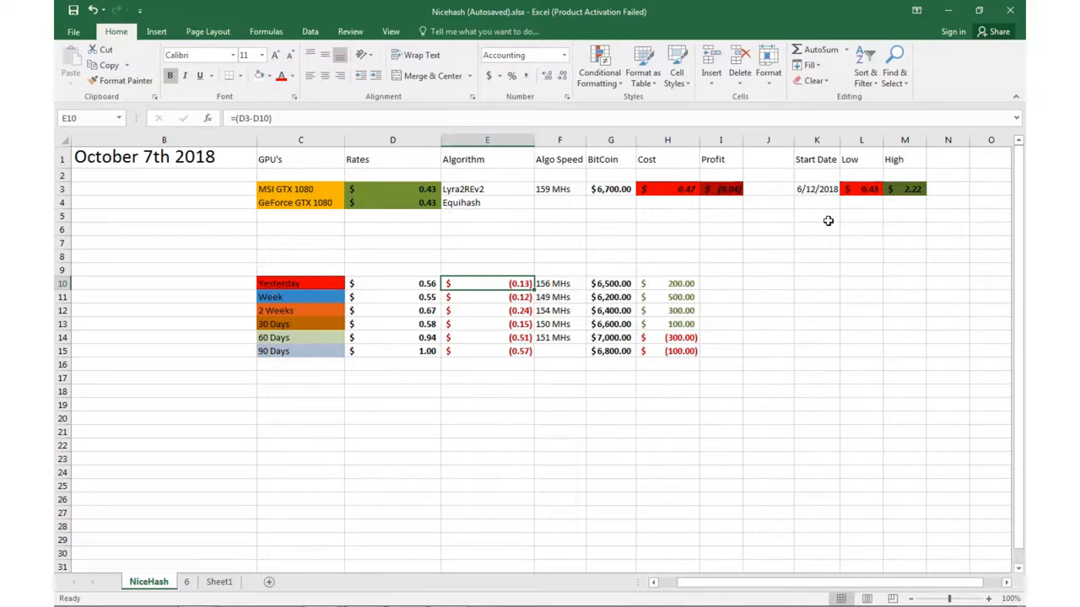
pyautogui.moveTo(900, 240)
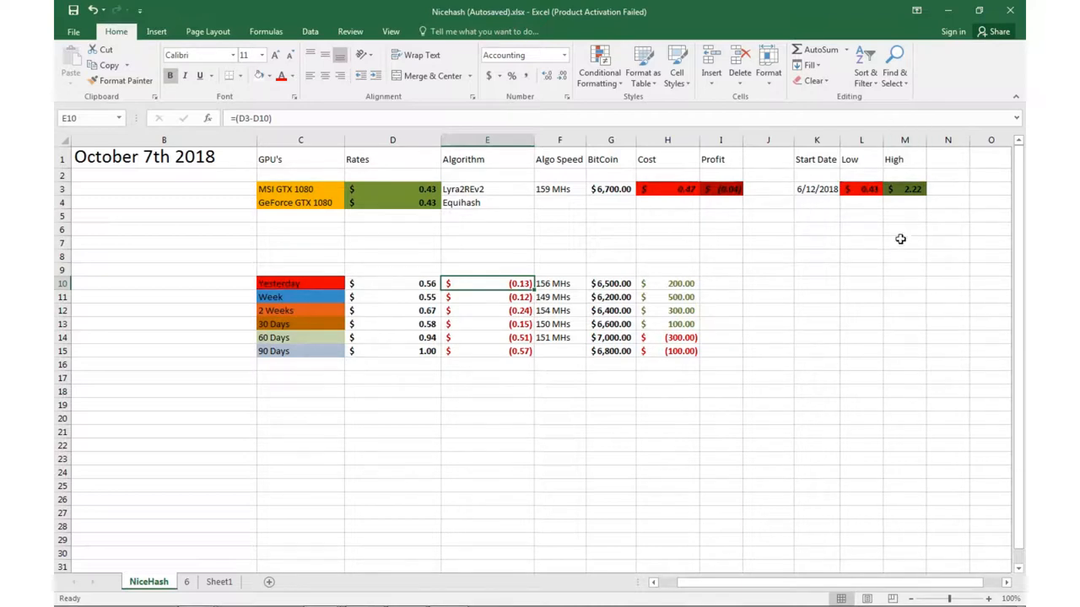
pyautogui.moveTo(909, 183)
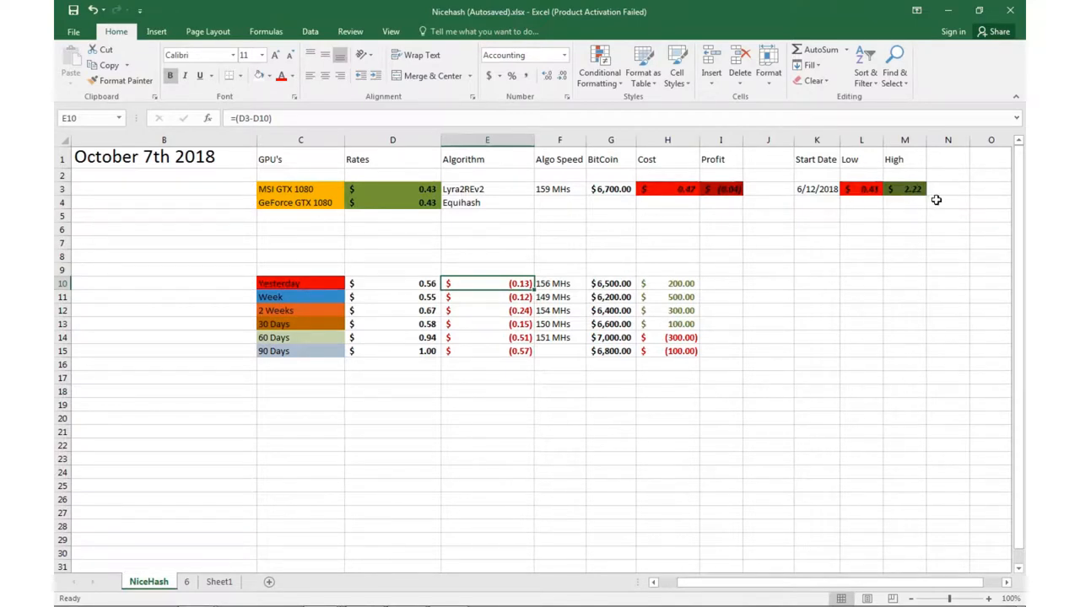
pyautogui.moveTo(354, 260)
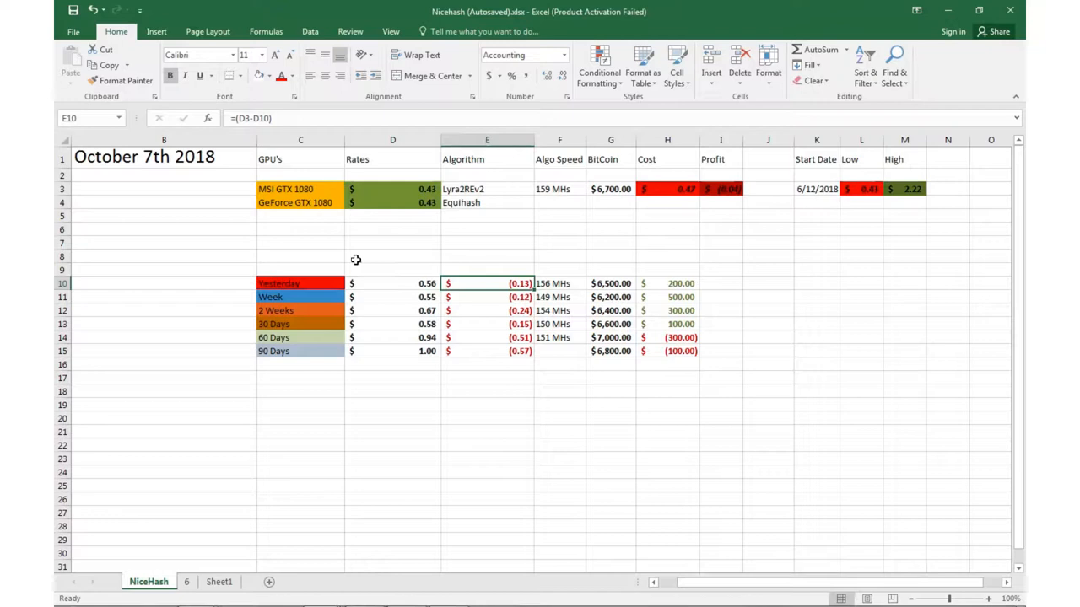
pyautogui.moveTo(854, 284)
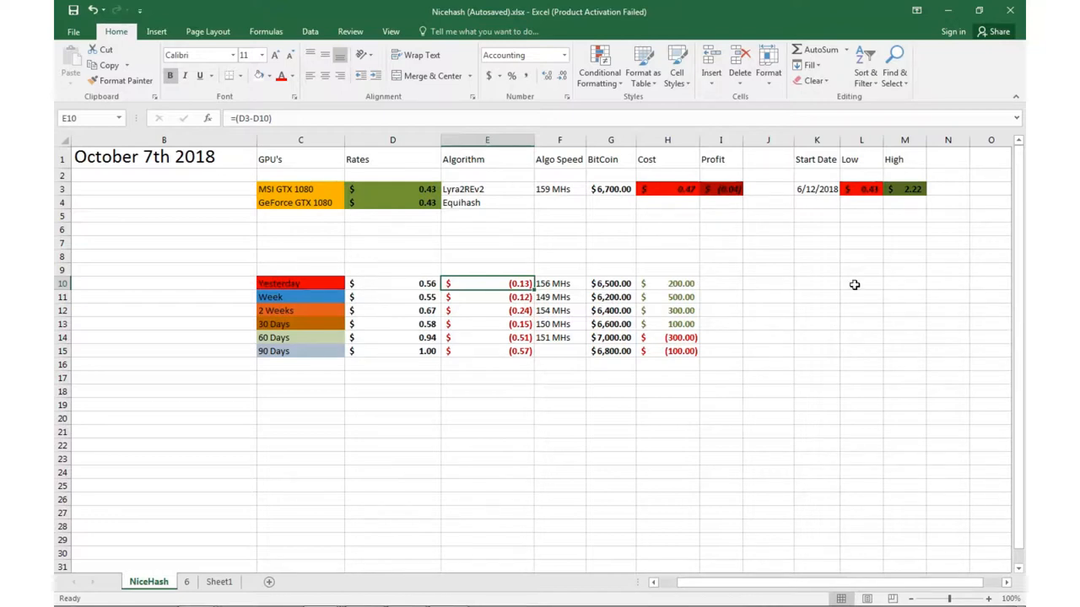
# Review the rate values and difference formulas for Yesterday, Week, 30, 60 and 90 Days
pyautogui.click(408, 283)
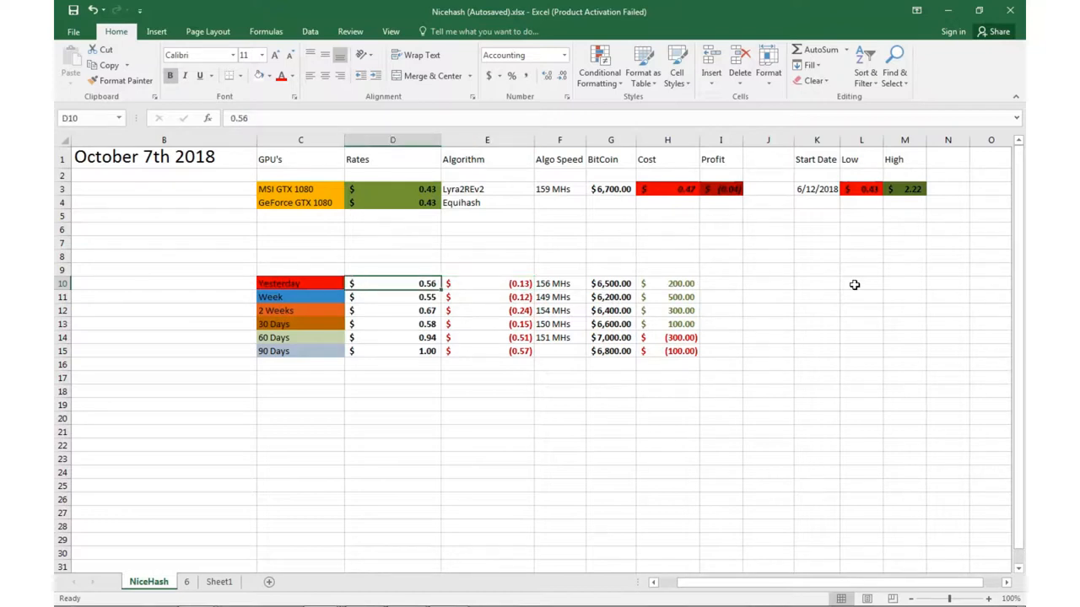
pyautogui.click(486, 283)
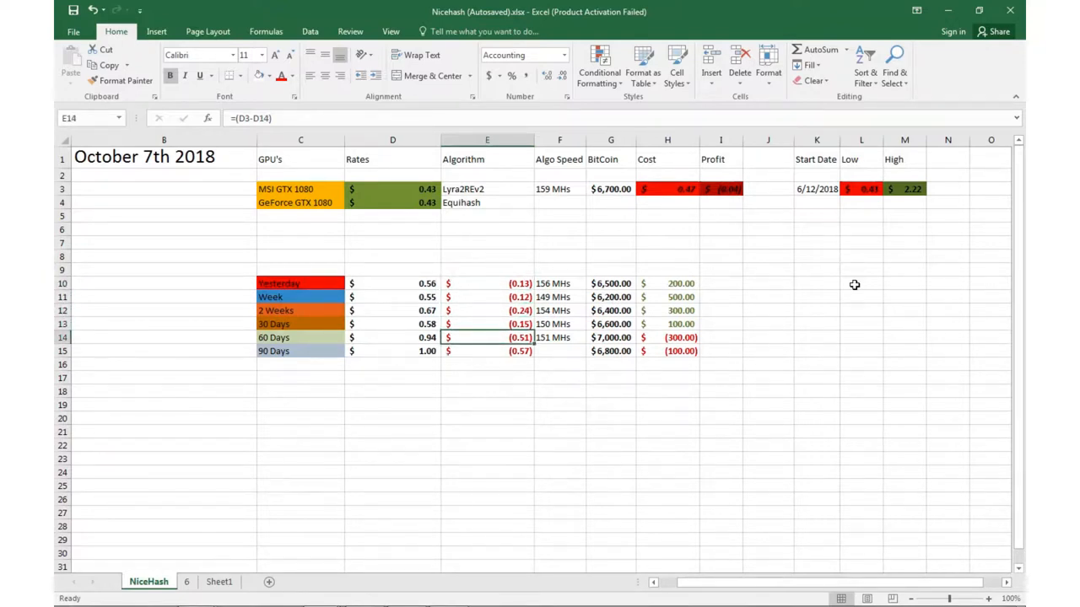
pyautogui.click(486, 284)
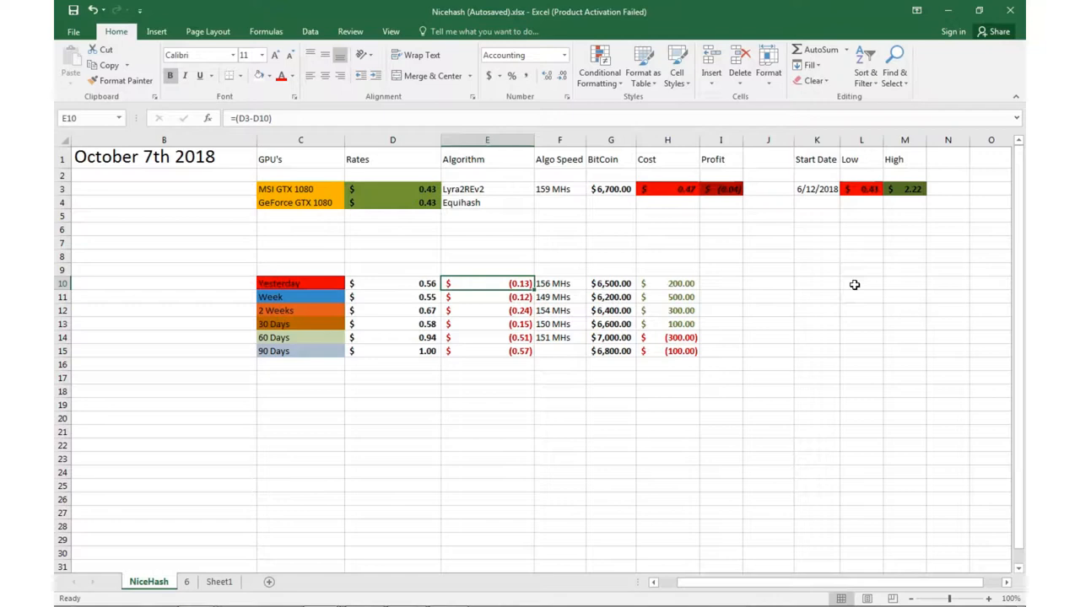
pyautogui.click(392, 297)
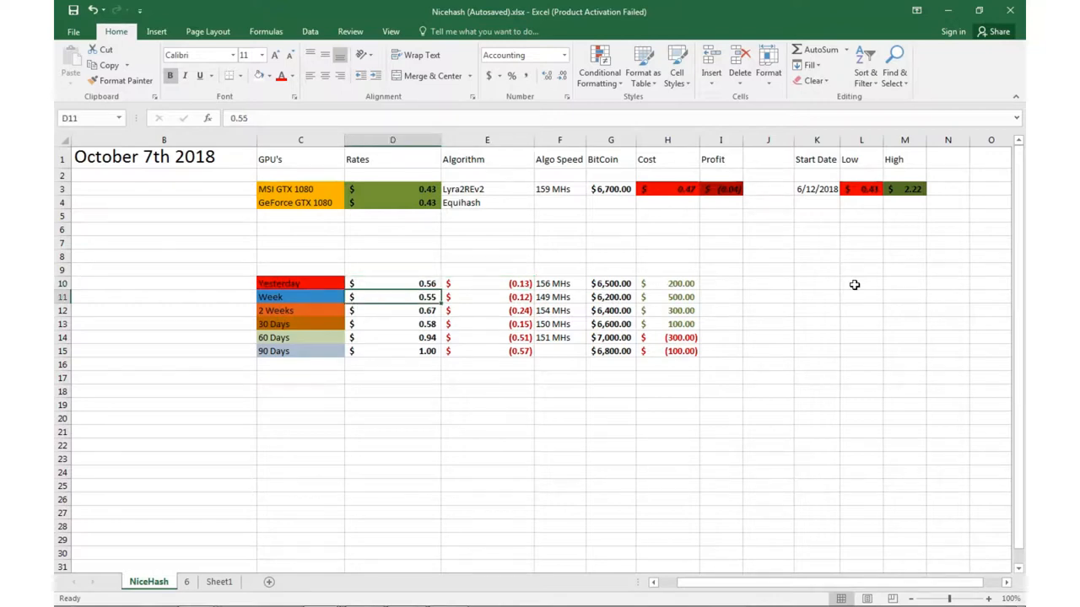
pyautogui.click(408, 310)
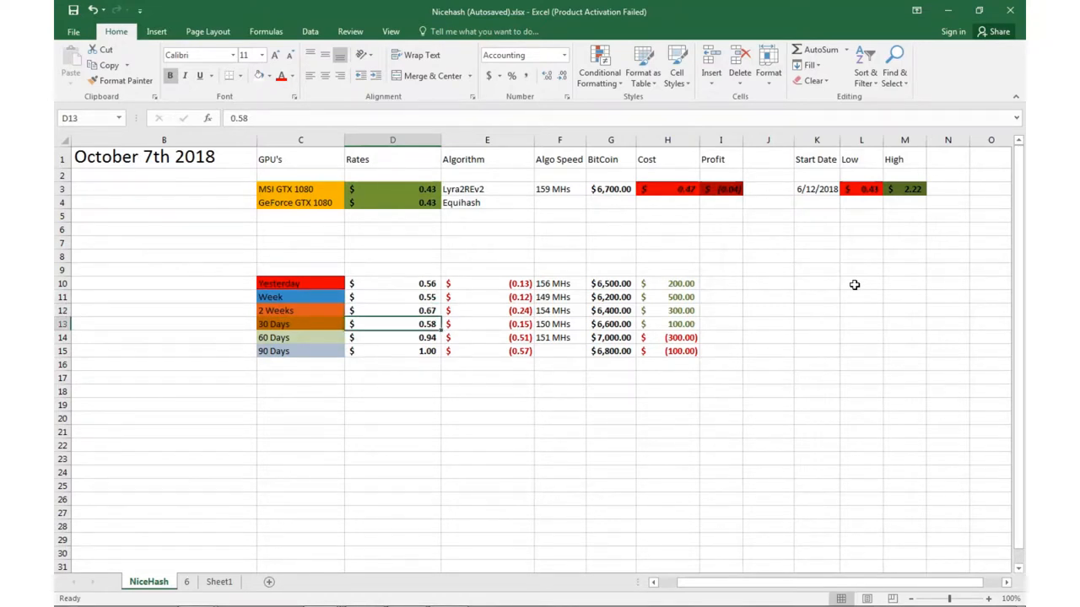
pyautogui.click(405, 337)
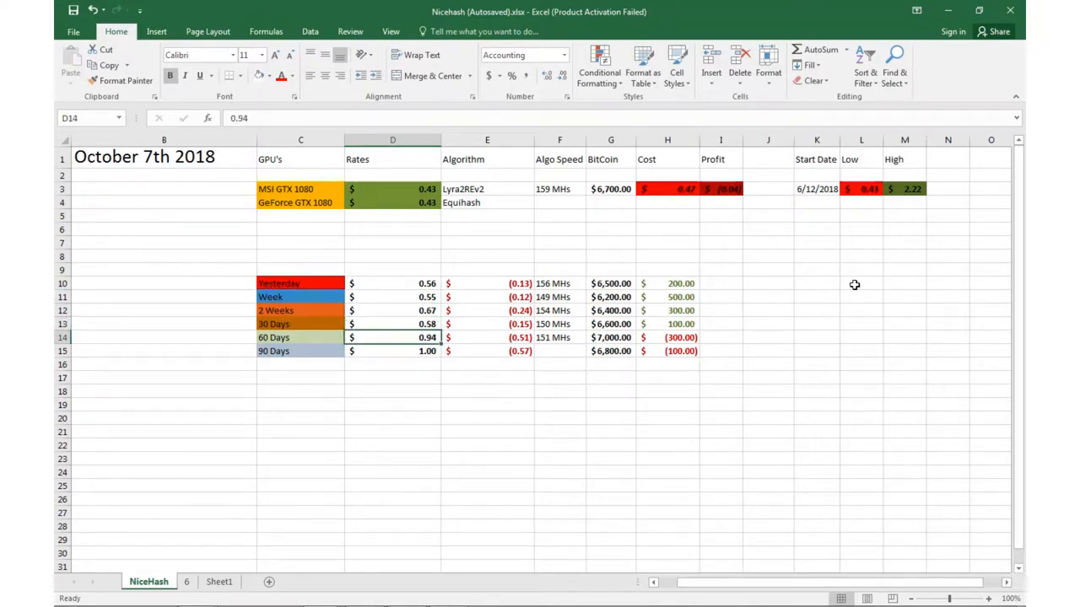
pyautogui.click(391, 351)
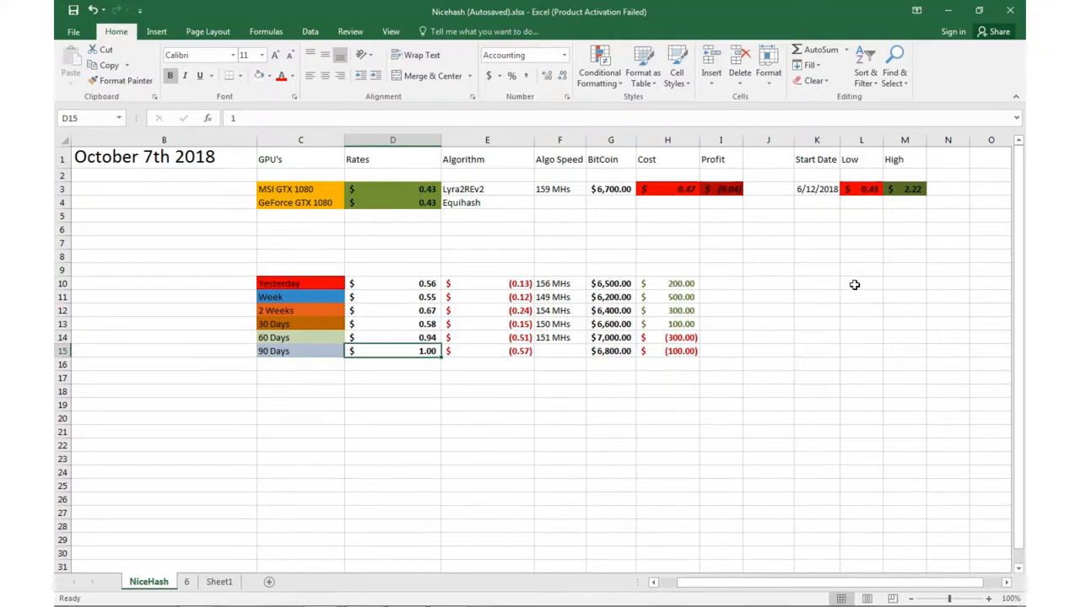
pyautogui.click(486, 351)
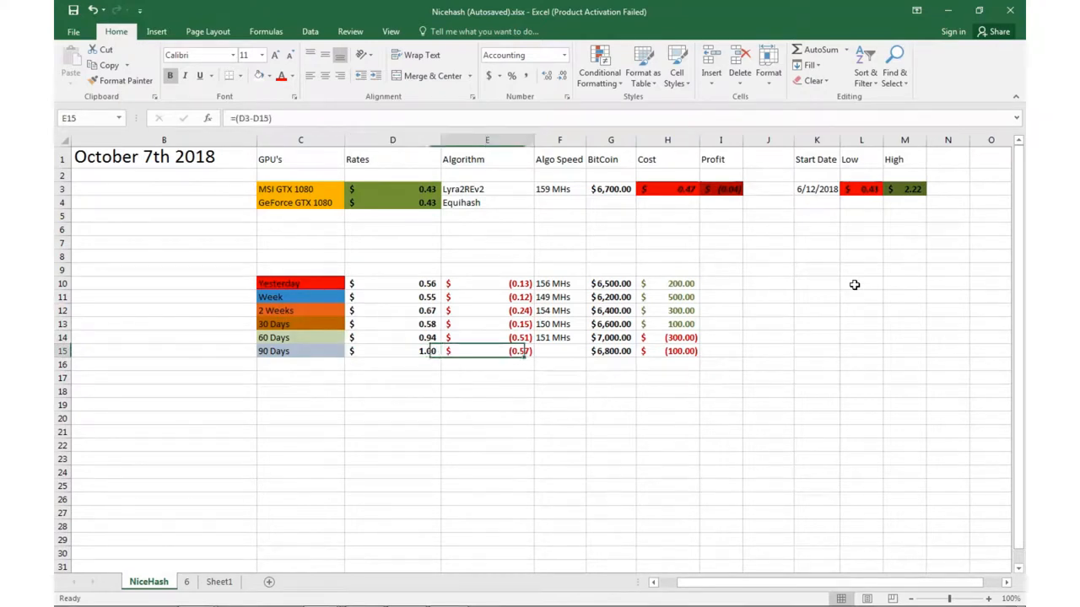
pyautogui.click(391, 283)
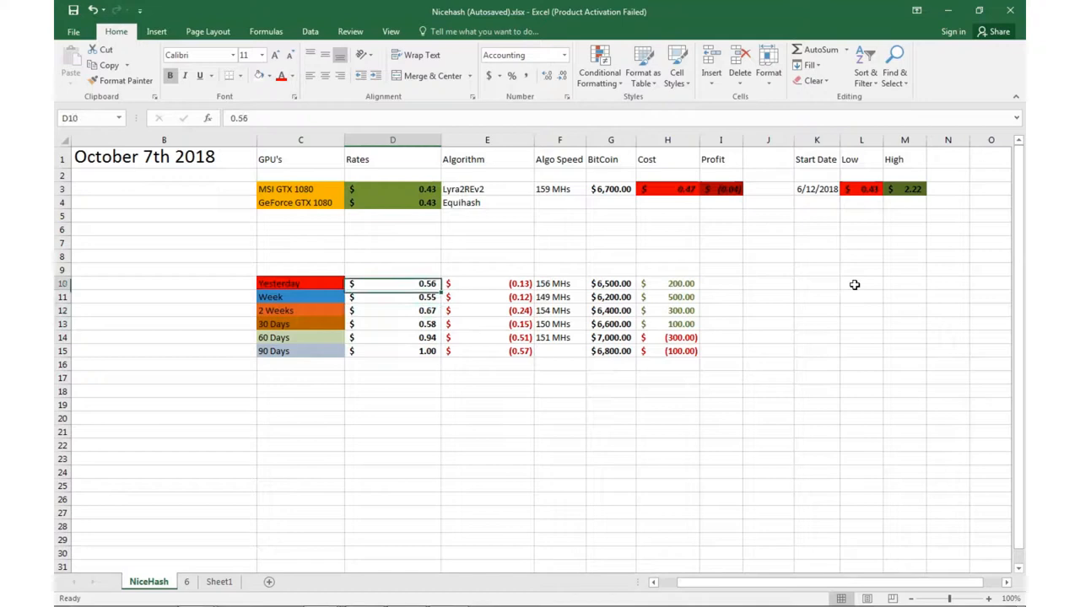
pyautogui.click(405, 337)
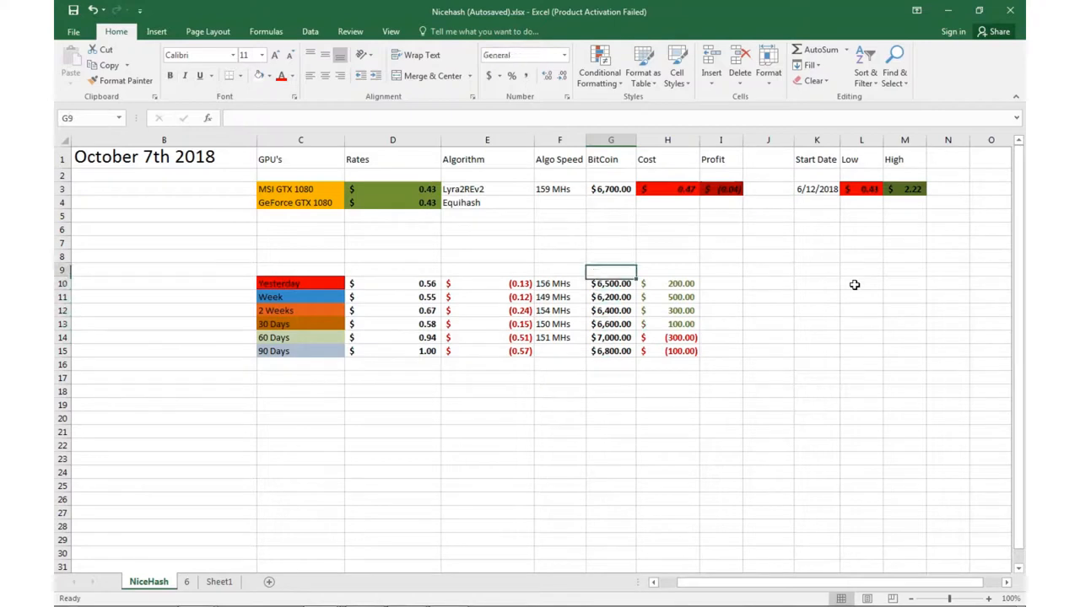
# Check the Bitcoin prices and cost-difference formulas in G10, E10 and D10, then show sheet 6
pyautogui.click(611, 283)
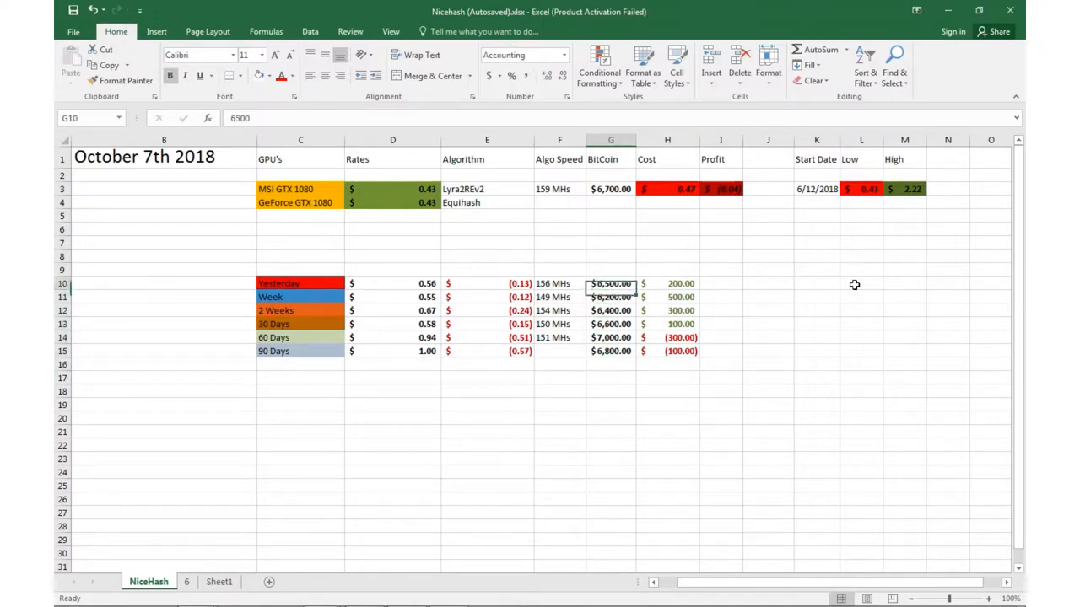
pyautogui.click(611, 338)
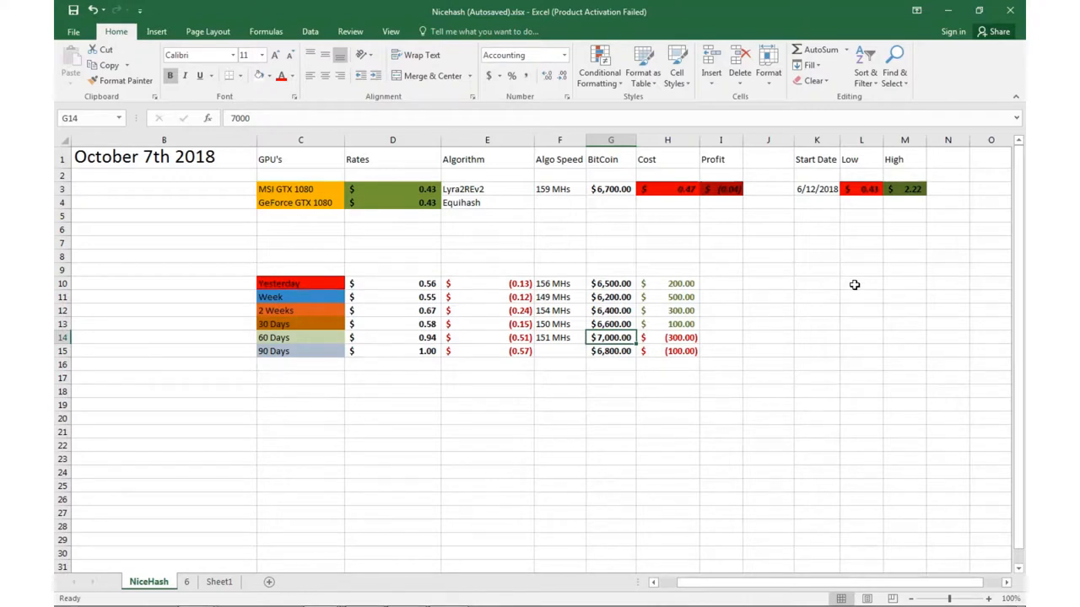
pyautogui.click(668, 337)
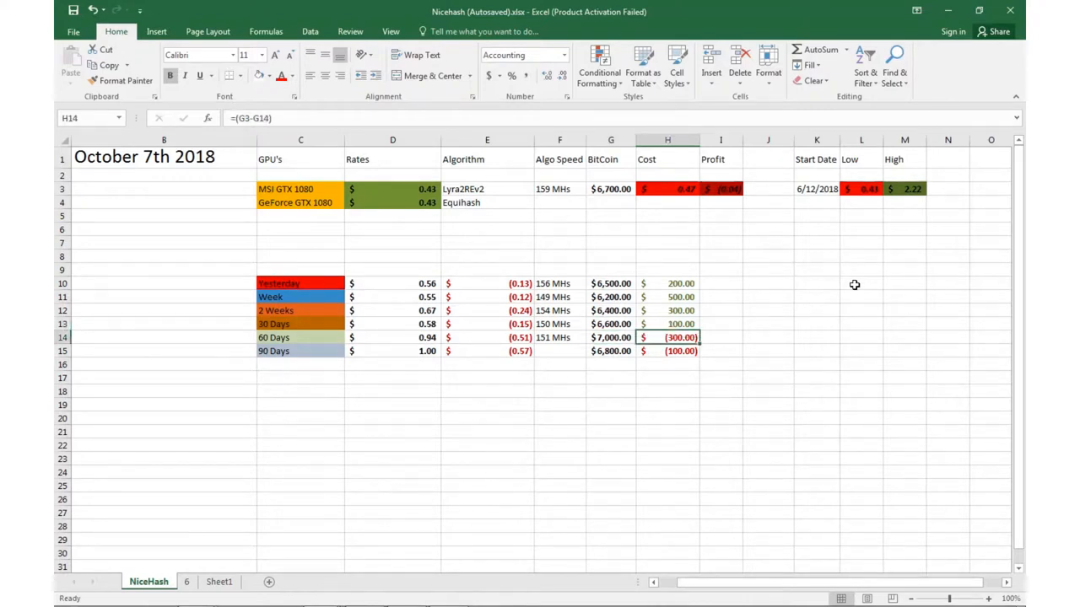
pyautogui.click(668, 283)
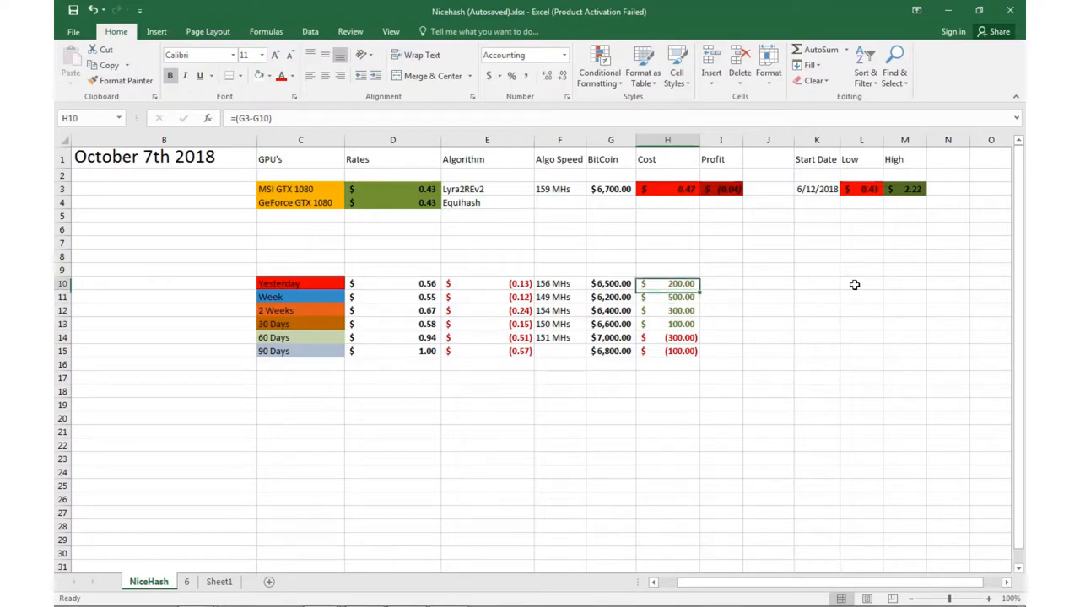
pyautogui.click(611, 256)
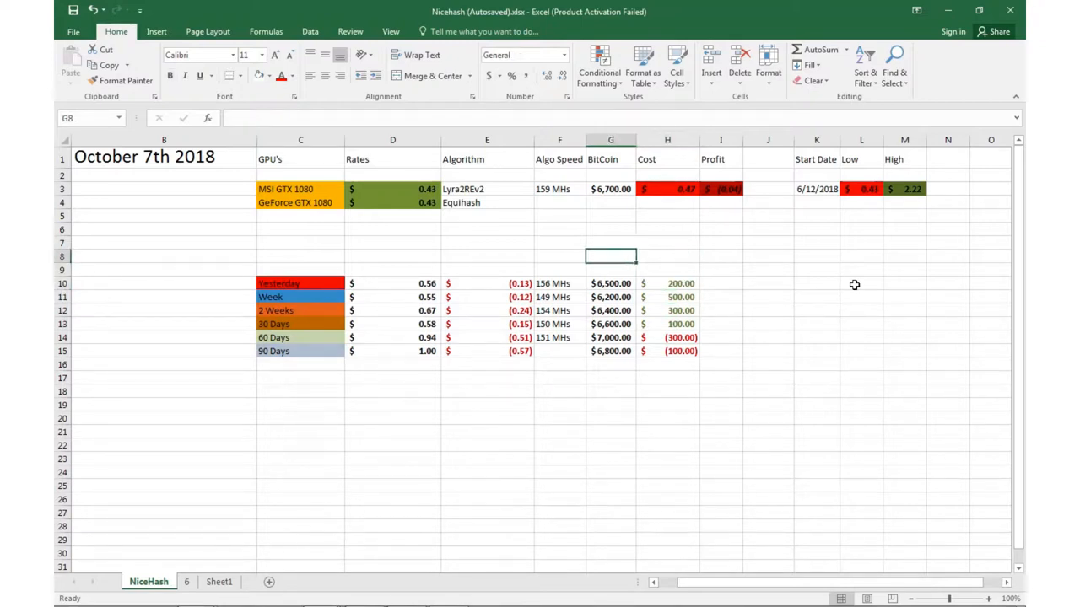
pyautogui.click(611, 283)
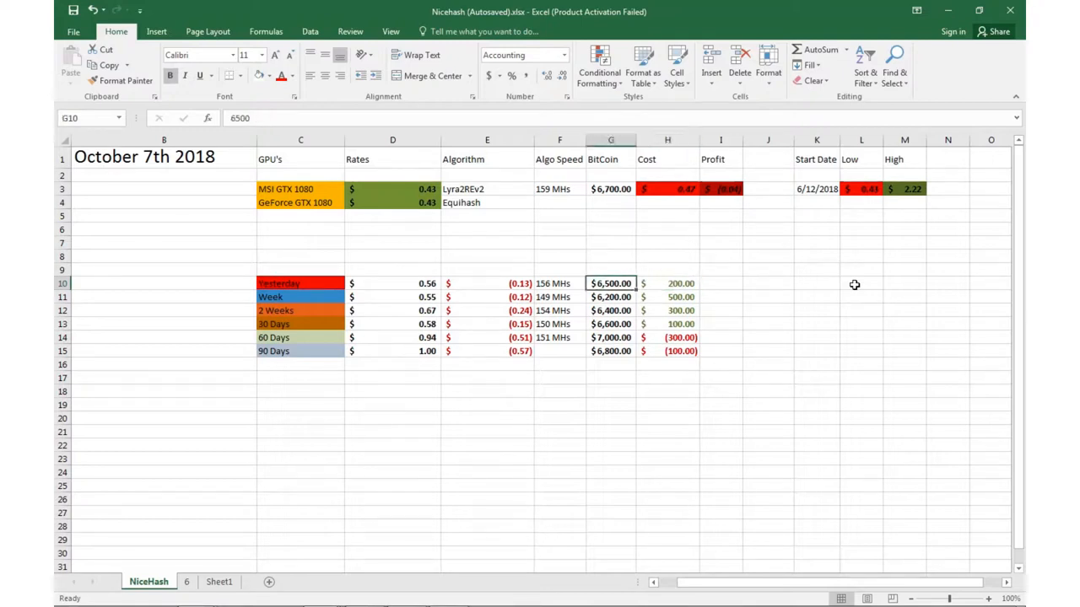
pyautogui.click(486, 283)
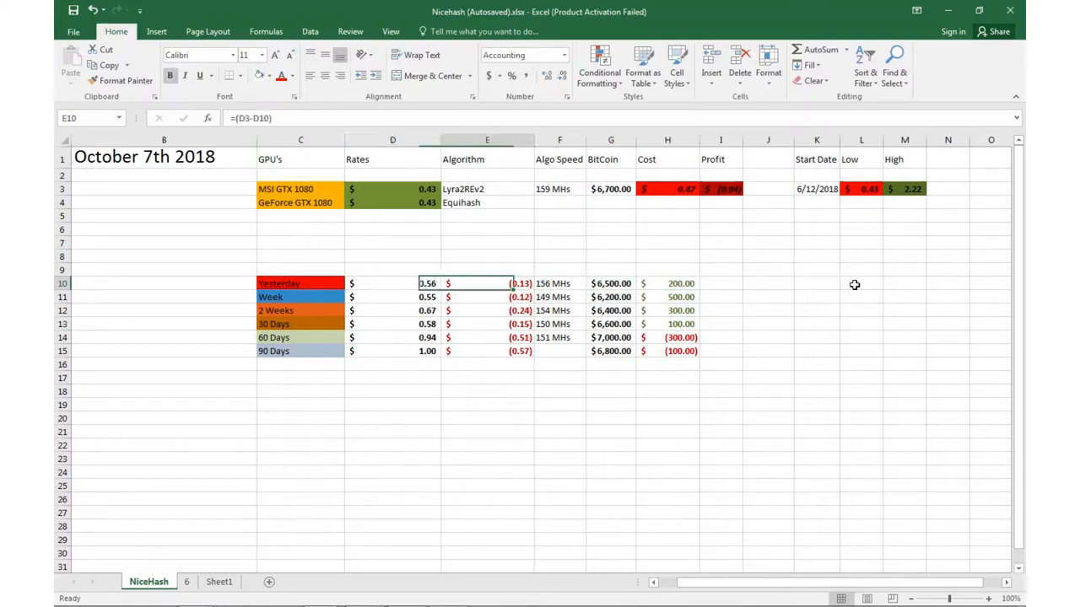
pyautogui.click(408, 283)
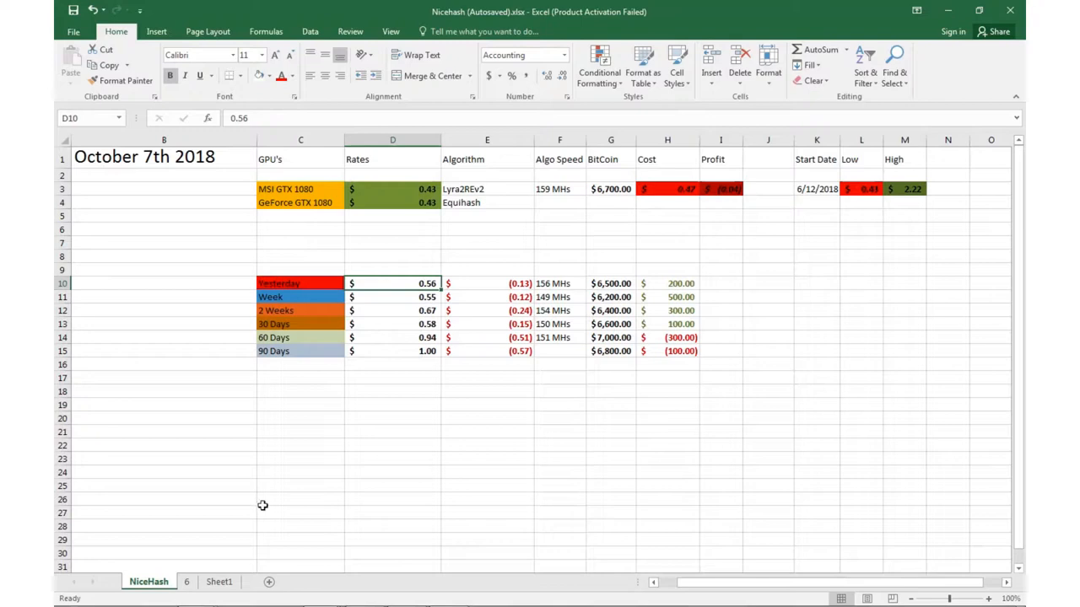
pyautogui.click(192, 581)
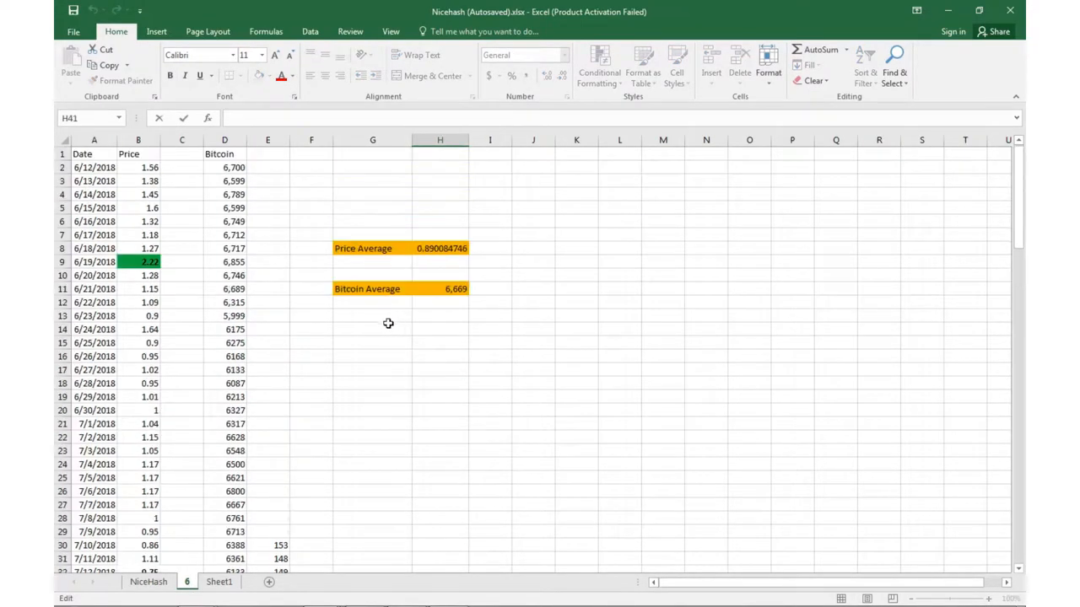
pyautogui.moveTo(483, 240)
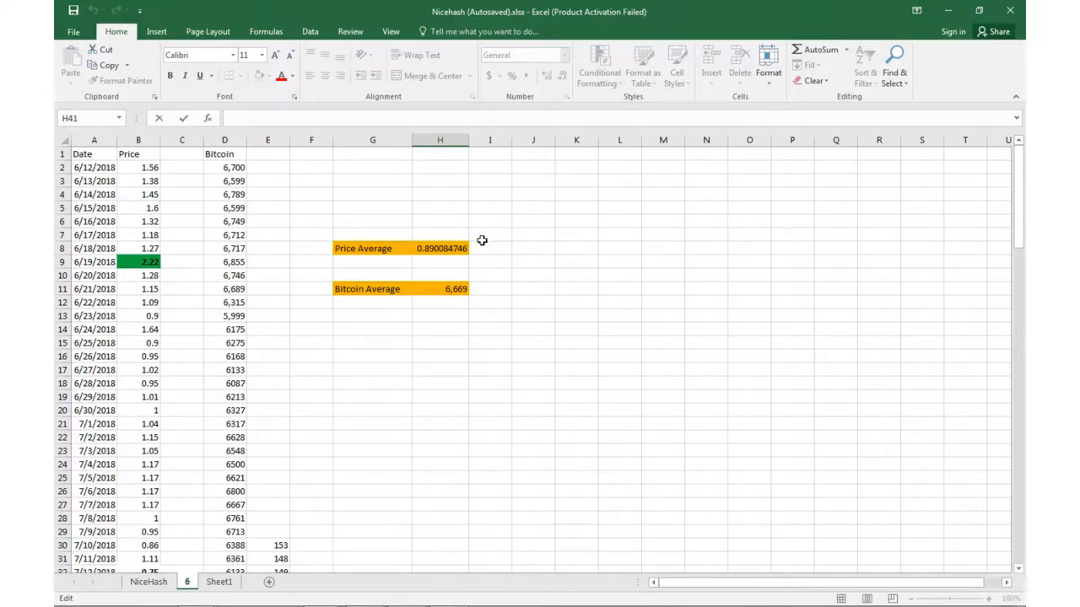
pyautogui.moveTo(438, 247)
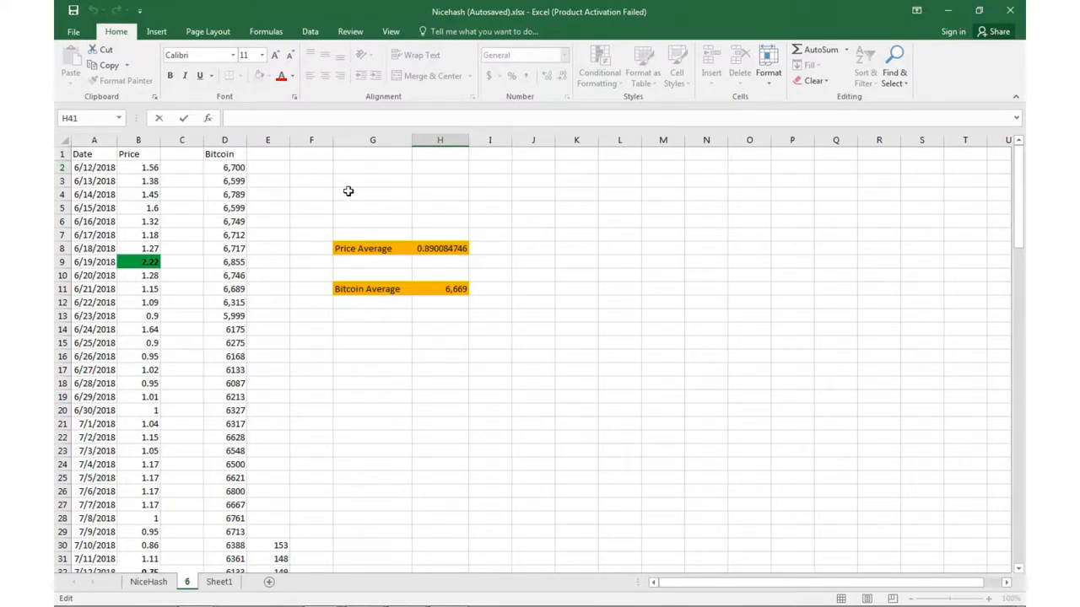
pyautogui.moveTo(526, 300)
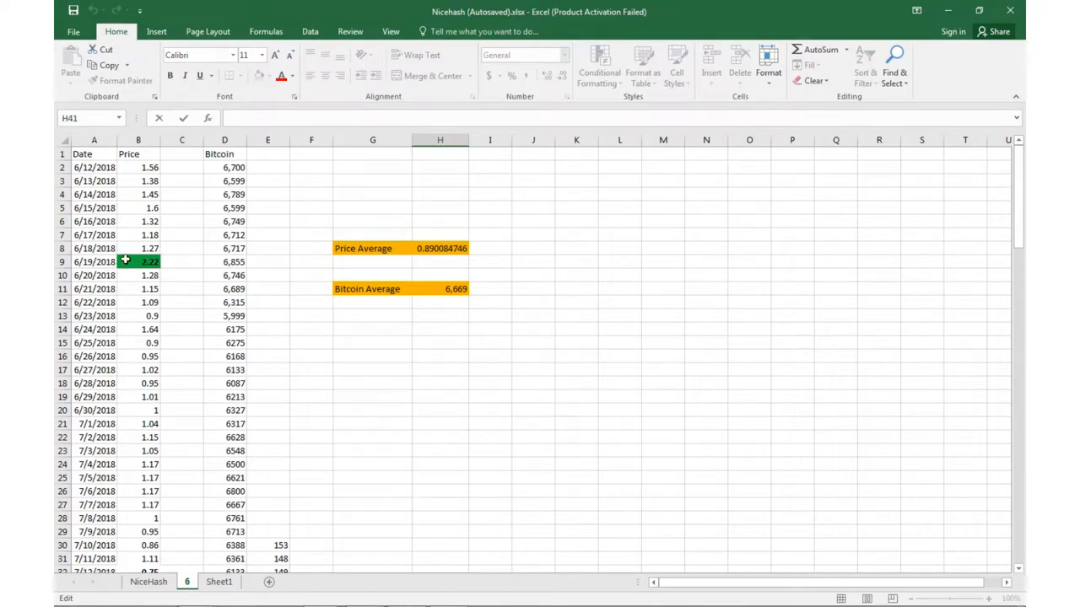
pyautogui.scroll(-3)
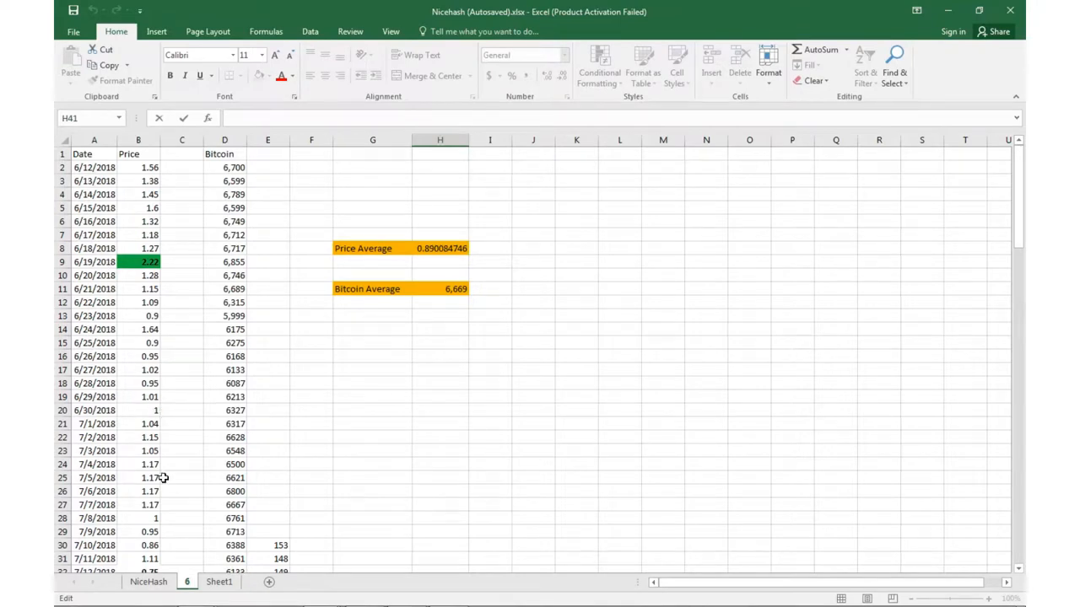
pyautogui.scroll(-3)
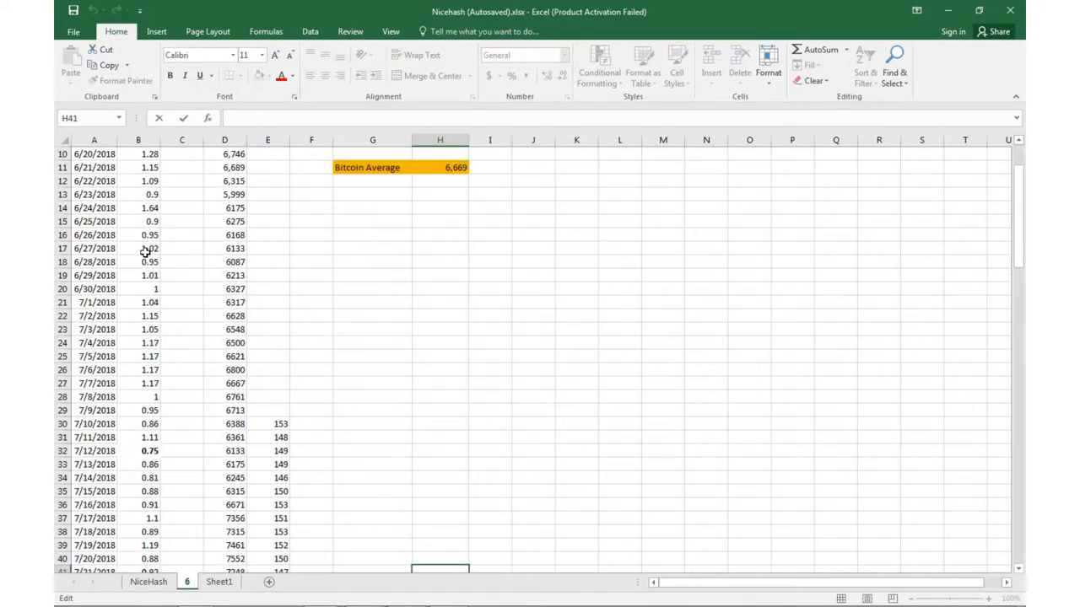
pyautogui.scroll(-3)
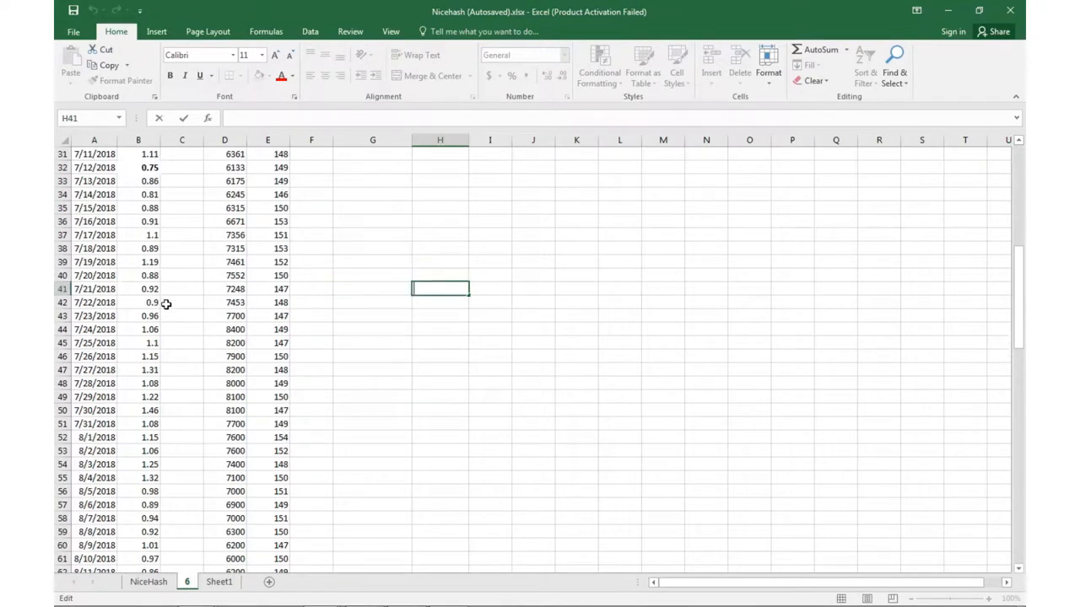
pyautogui.scroll(-3)
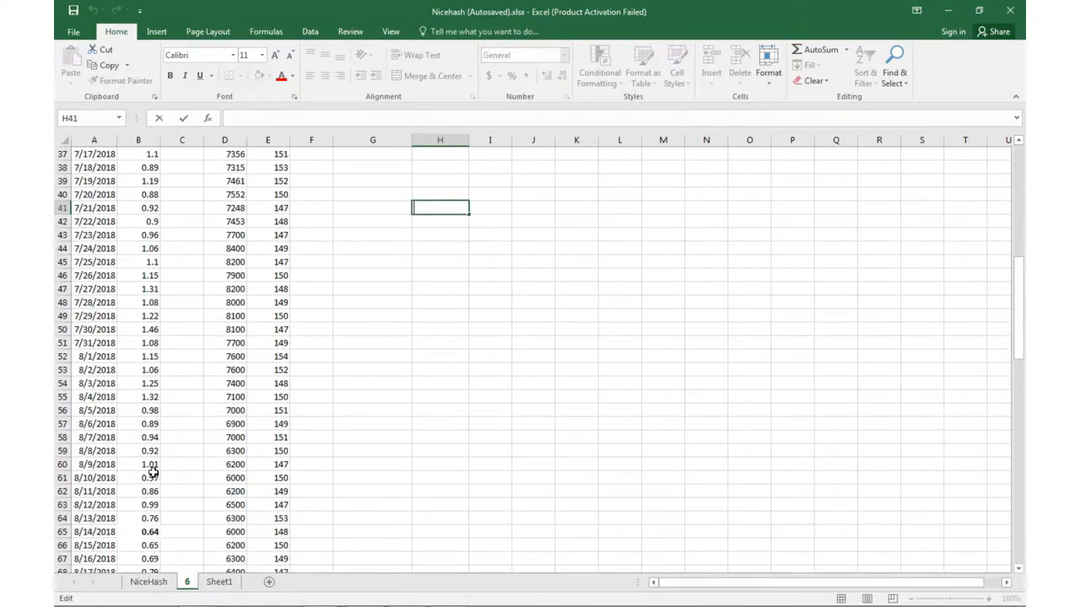
pyautogui.scroll(-3)
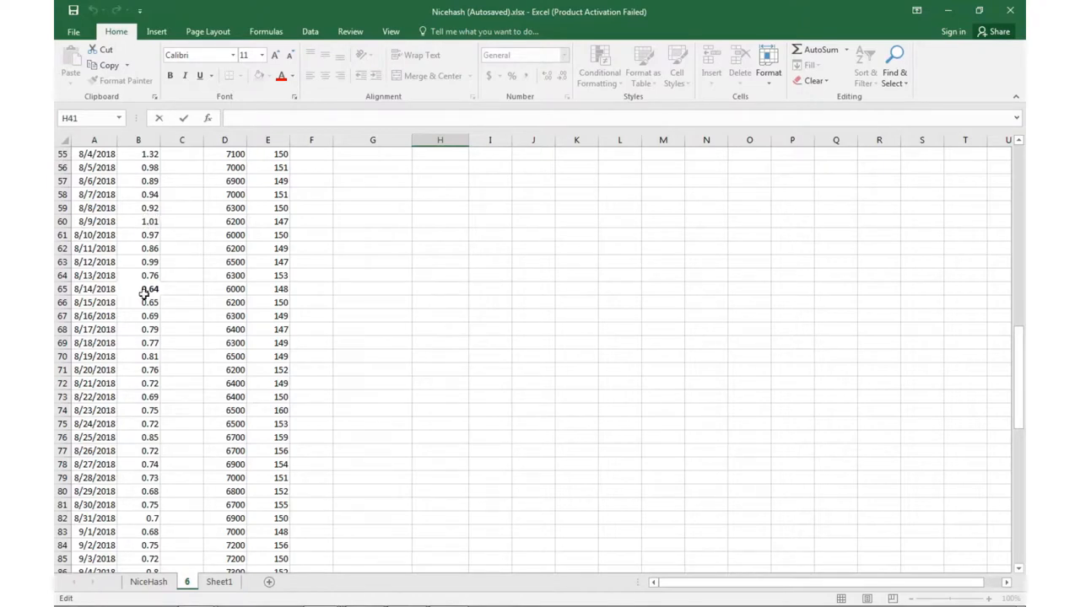
pyautogui.scroll(-3)
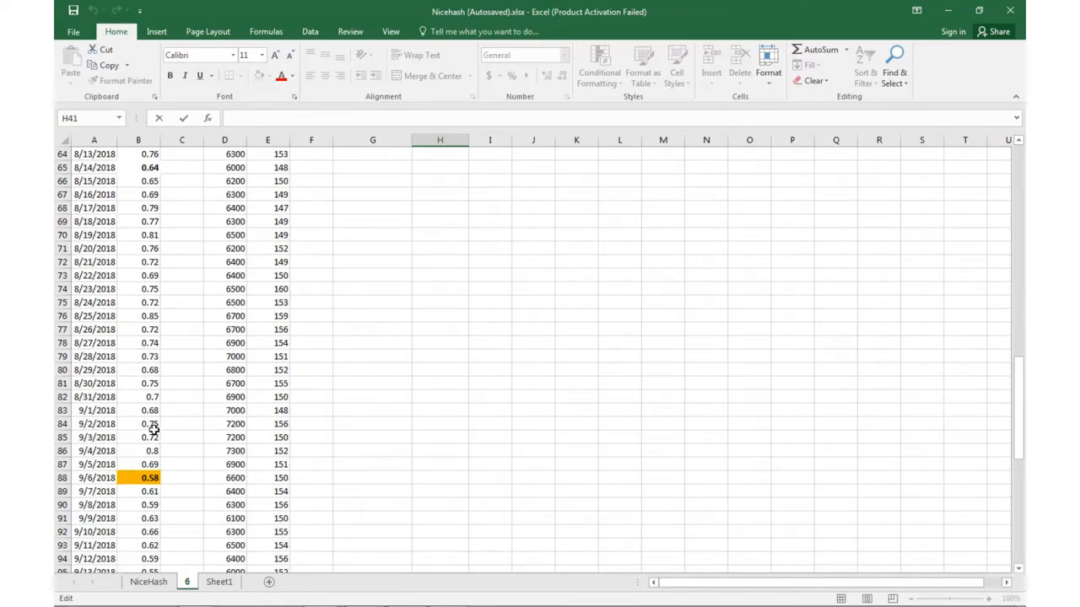
pyautogui.scroll(-3)
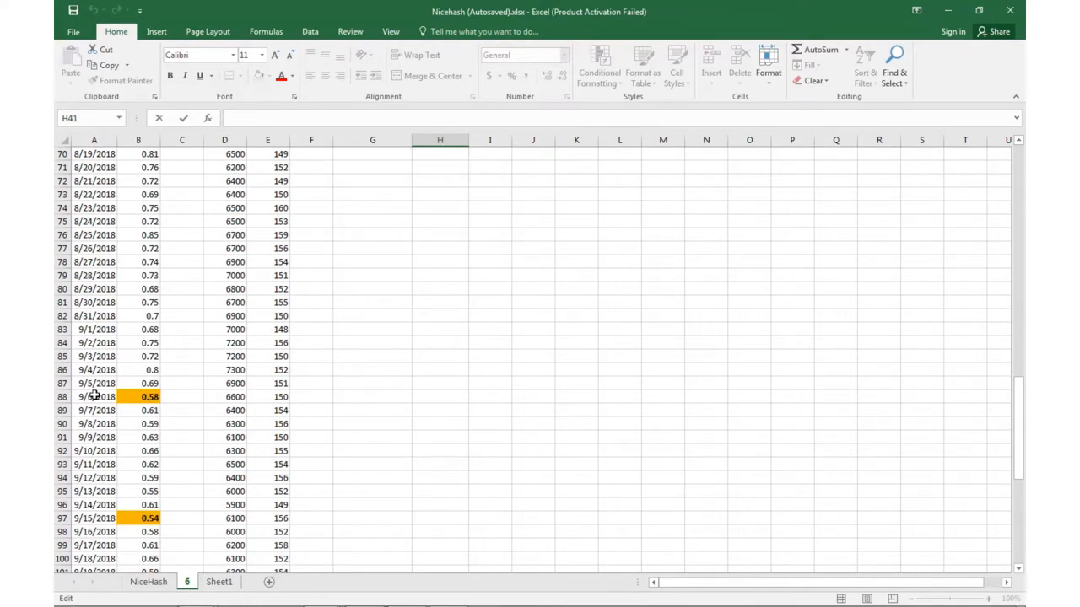
pyautogui.scroll(-3)
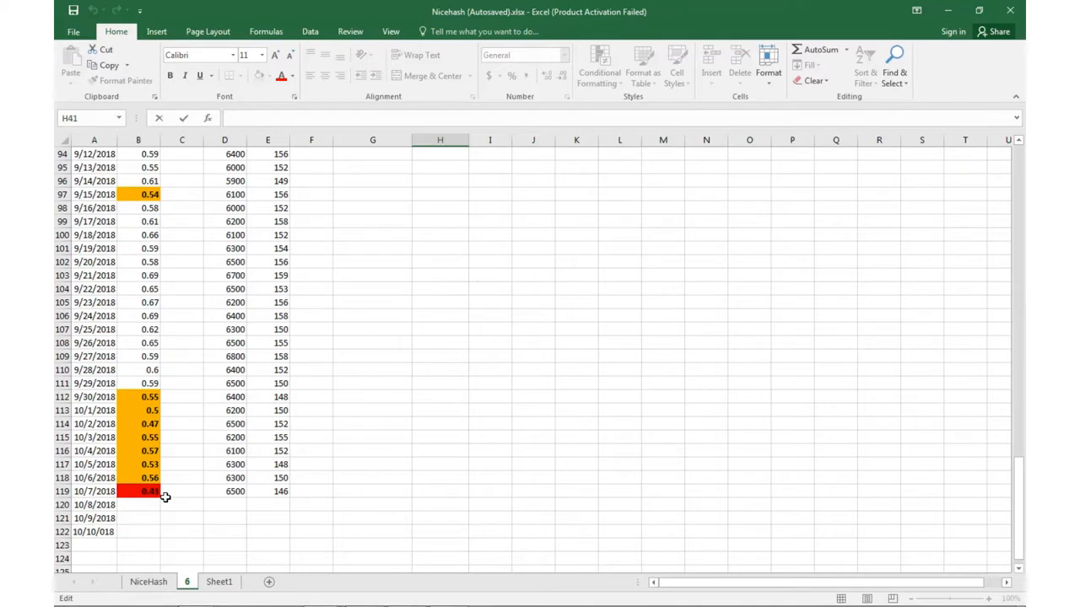
pyautogui.moveTo(148, 540)
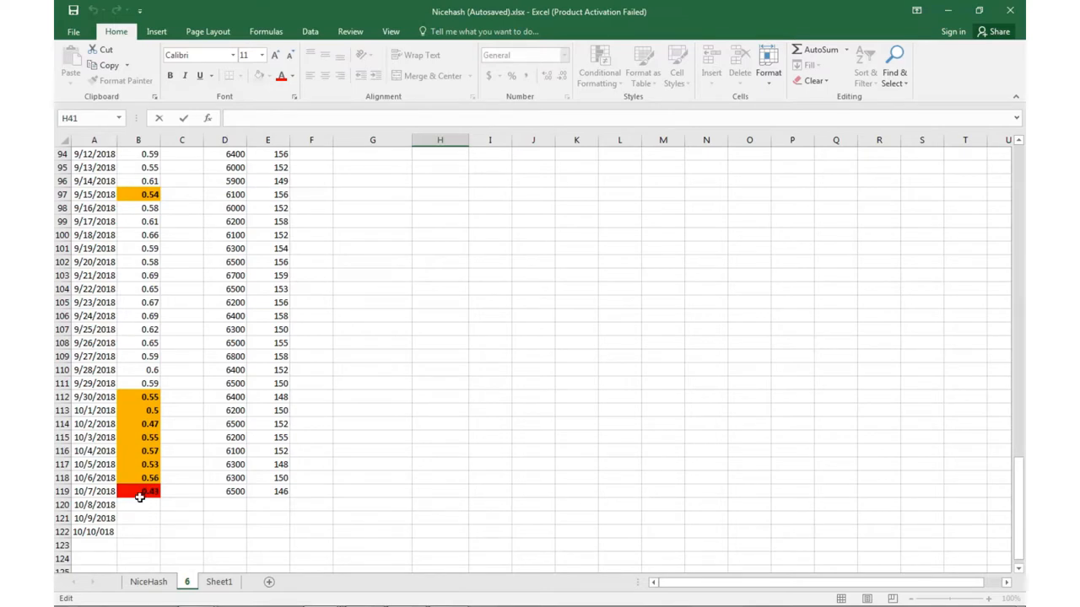
# Return to the NiceHash summary sheet and bring the BTCUSD Bitfinex chart window forward
pyautogui.click(152, 580)
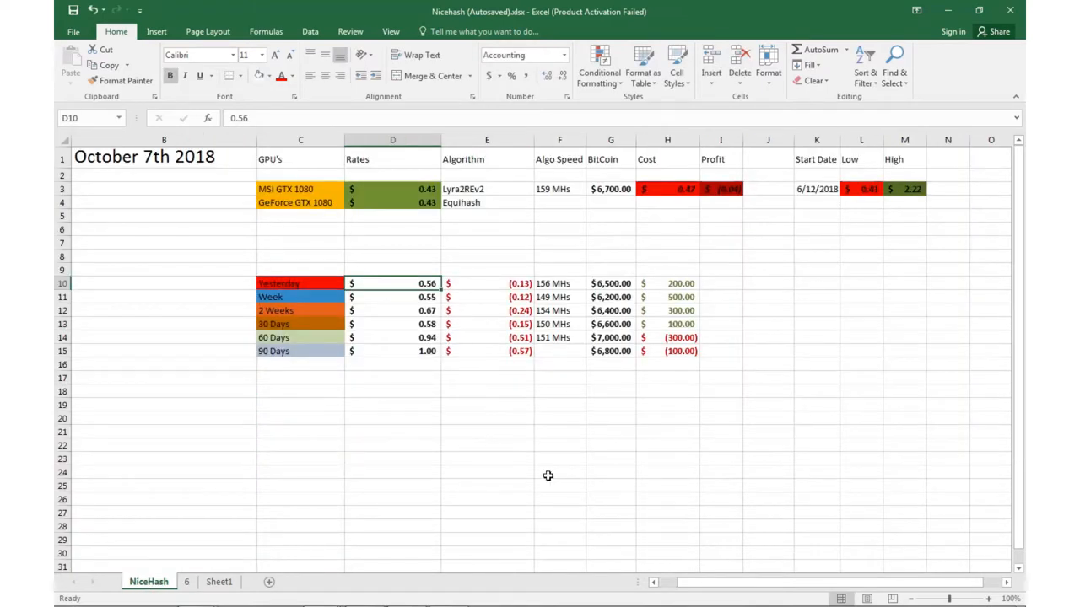
pyautogui.moveTo(715, 362)
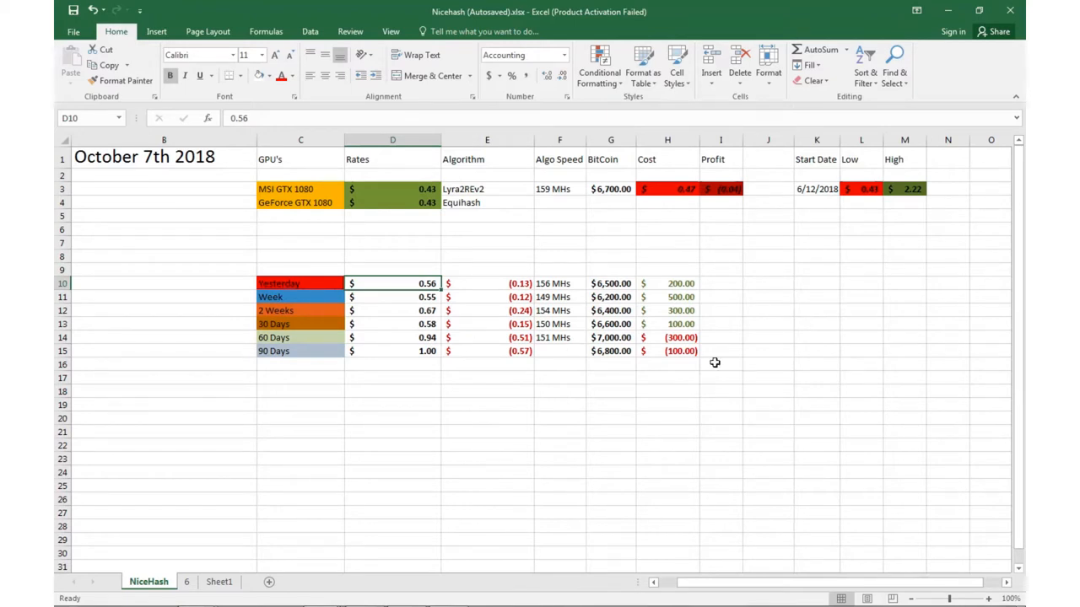
pyautogui.moveTo(644, 400)
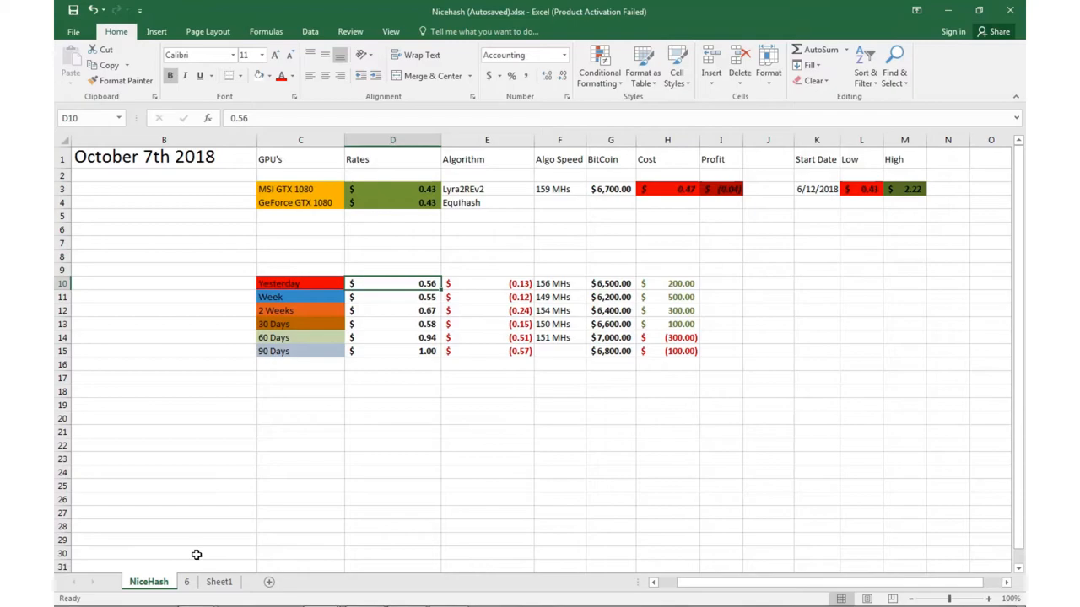
pyautogui.moveTo(196, 592)
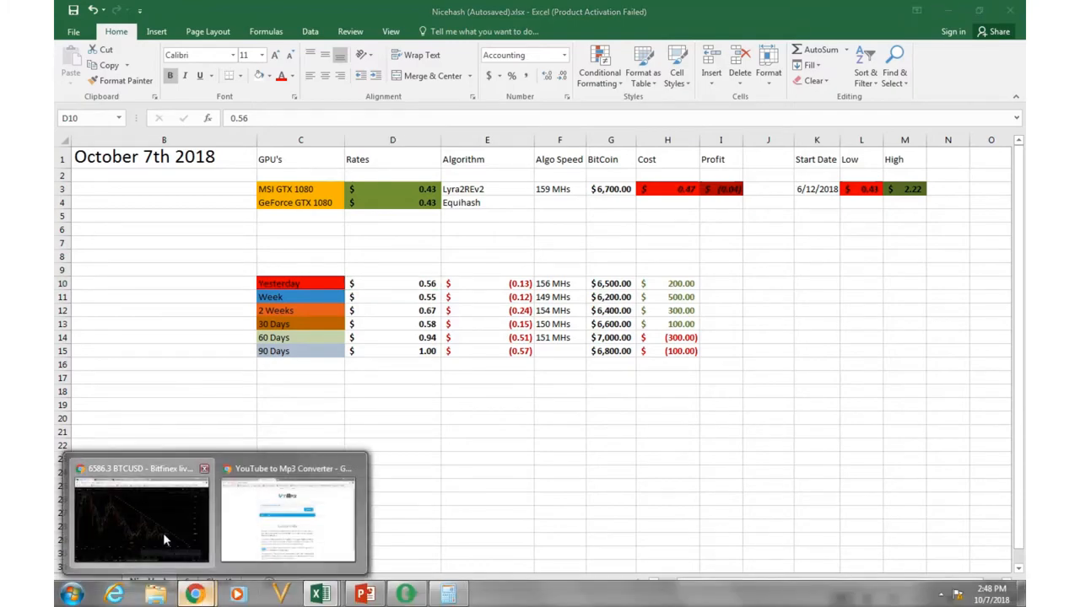
pyautogui.click(142, 519)
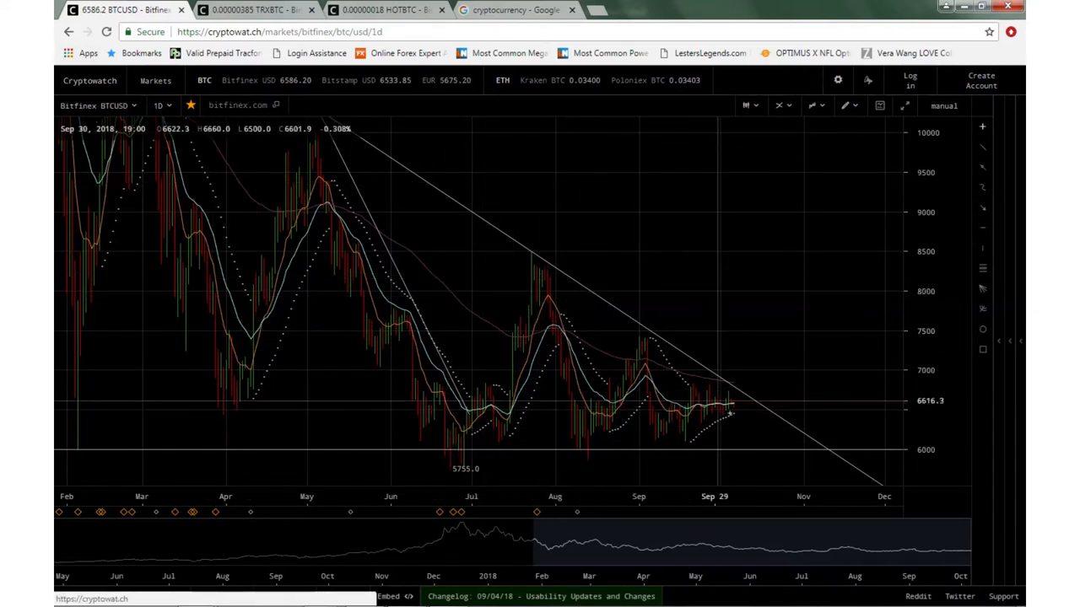
pyautogui.moveTo(634, 464)
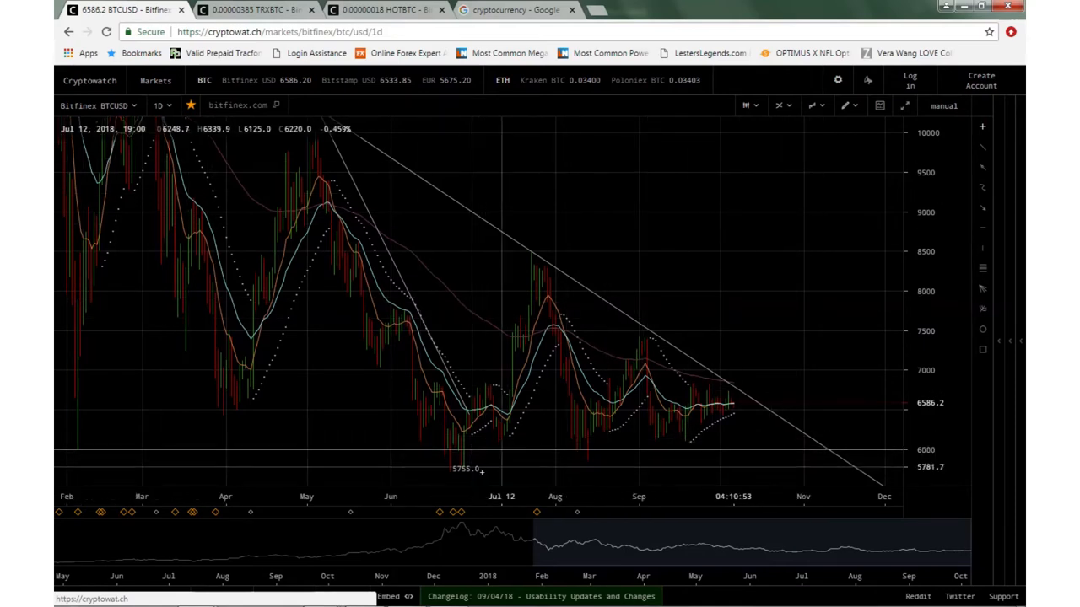
pyautogui.moveTo(587, 452)
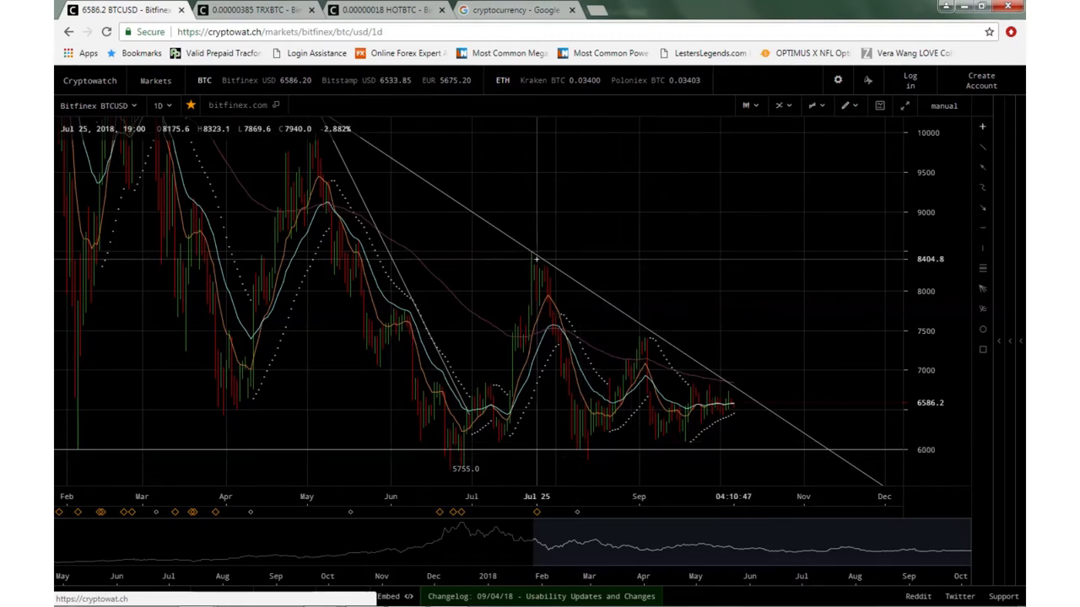
pyautogui.moveTo(452, 209)
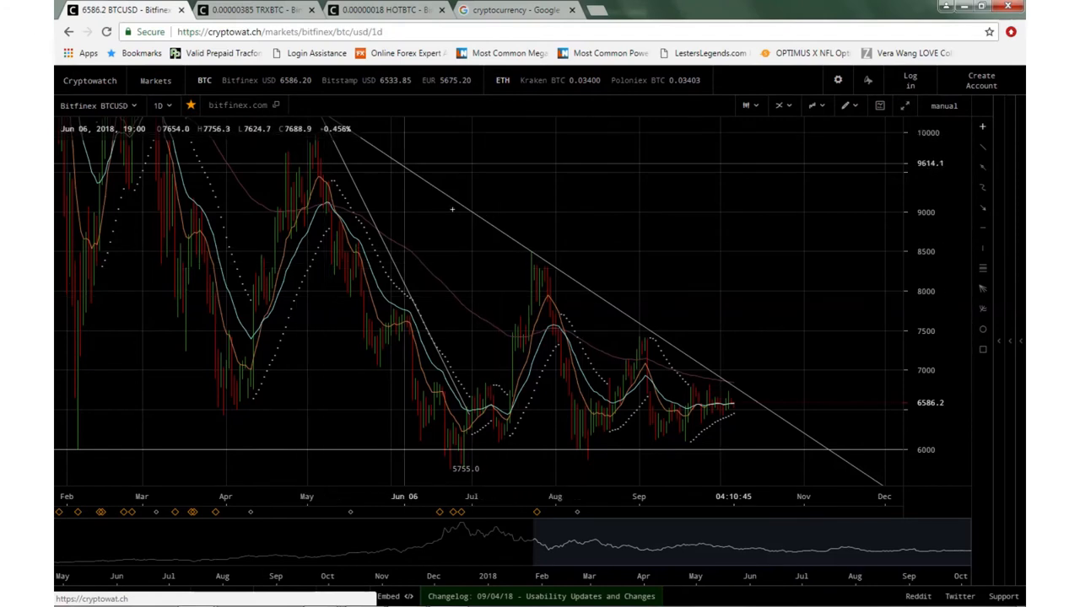
pyautogui.moveTo(636, 350)
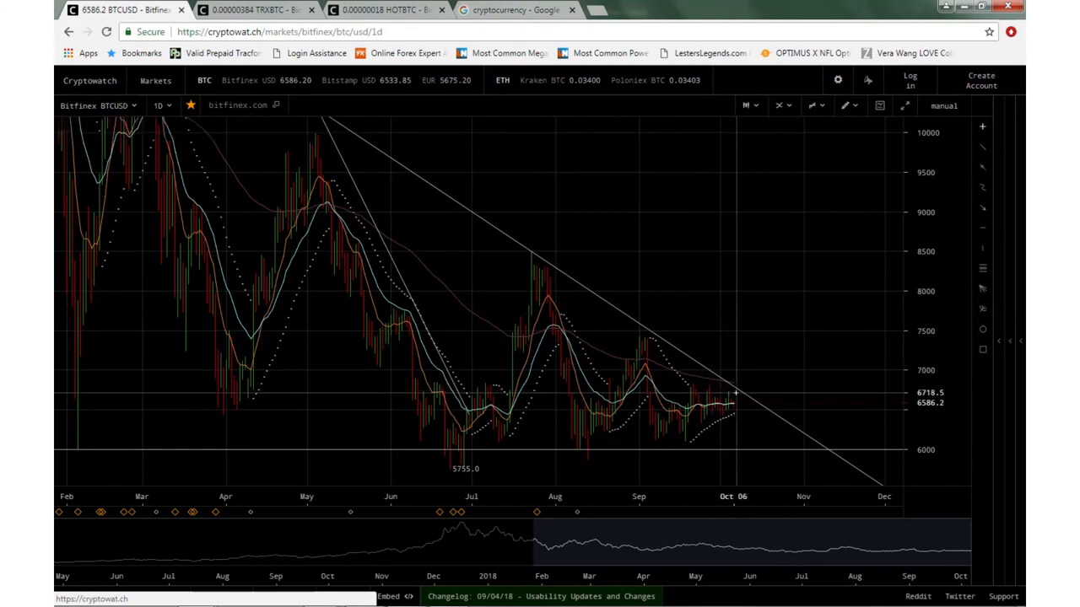
pyautogui.moveTo(786, 386)
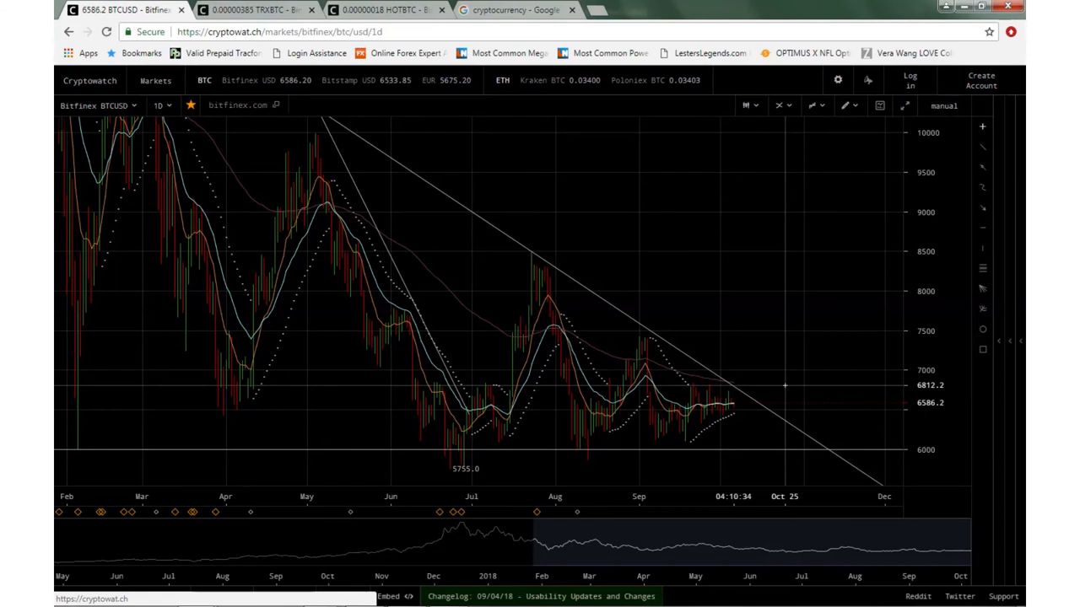
pyautogui.moveTo(675, 346)
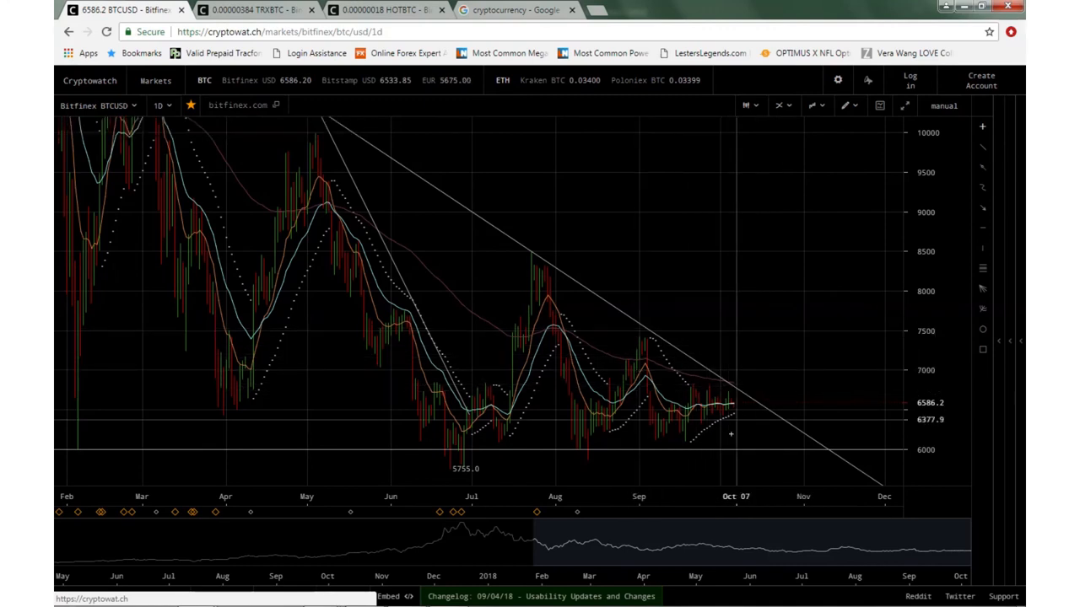
pyautogui.moveTo(779, 327)
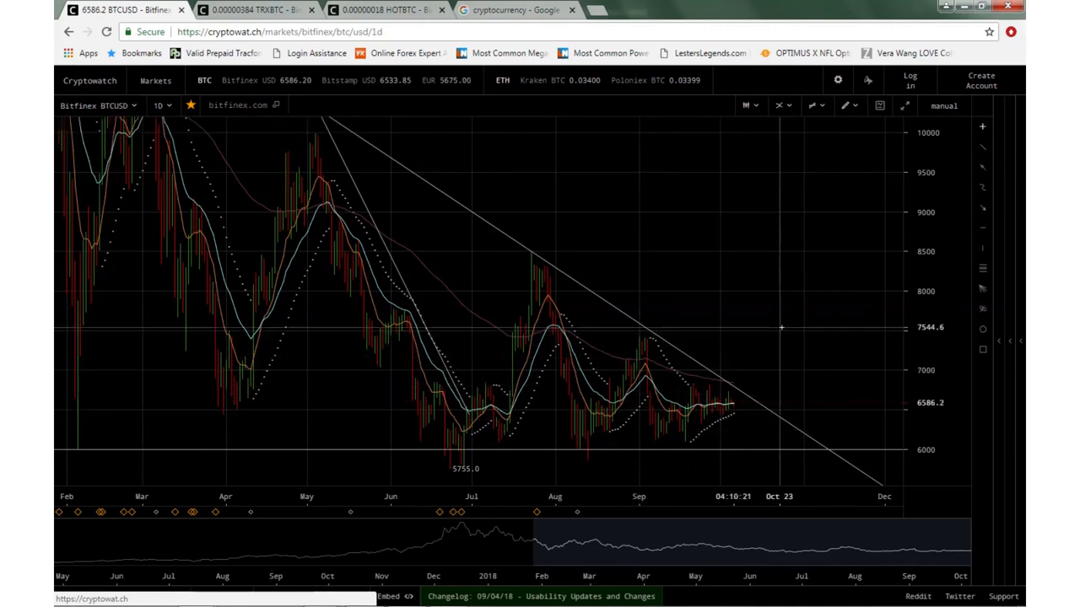